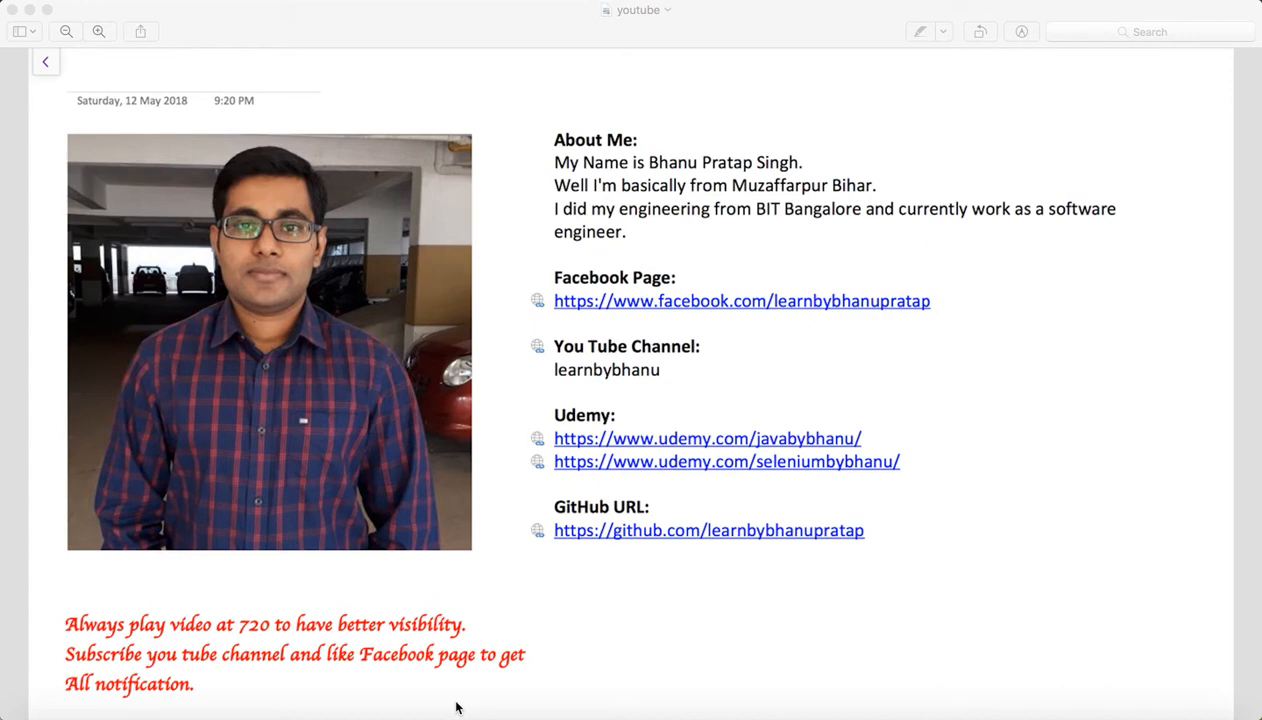
{"action": "mouse_move", "coordinate": [976, 668]}
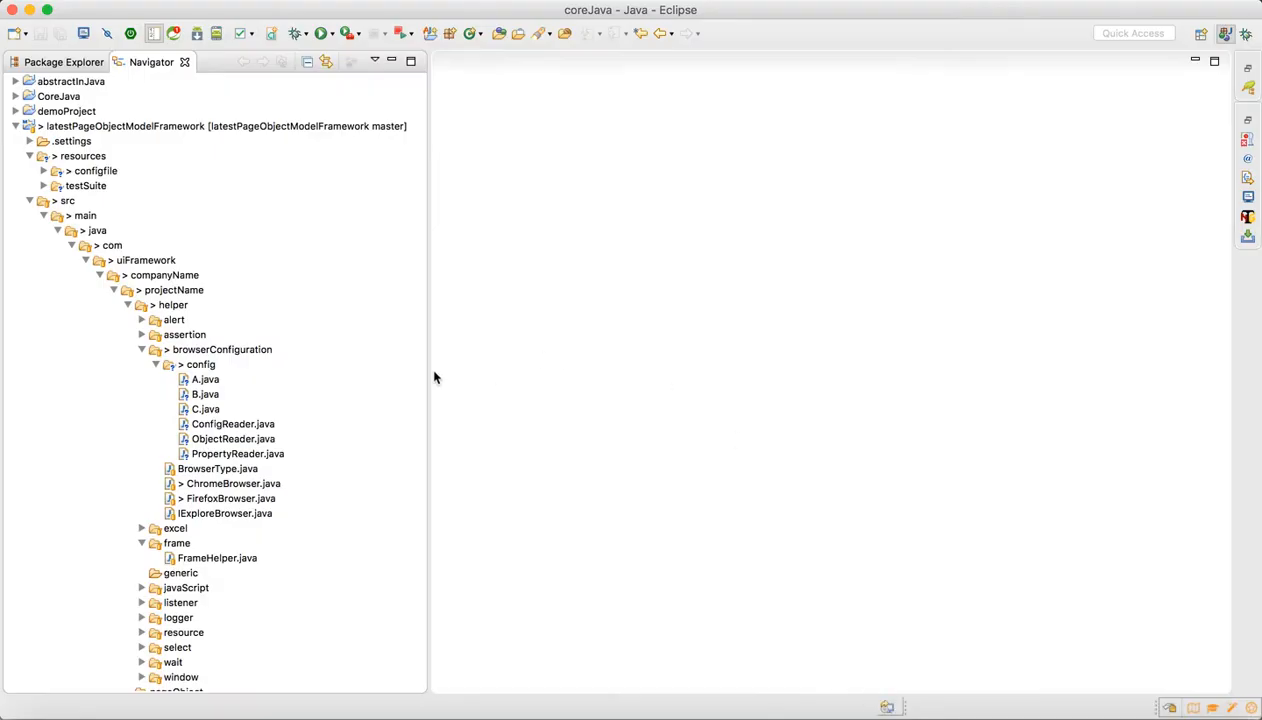
Add setUpDriver(ObjectReader.reader.getBrowserType()) inside TestBase's beforeTest method
{"action": "scroll", "scroll_direction": "down", "scroll_amount": 3}
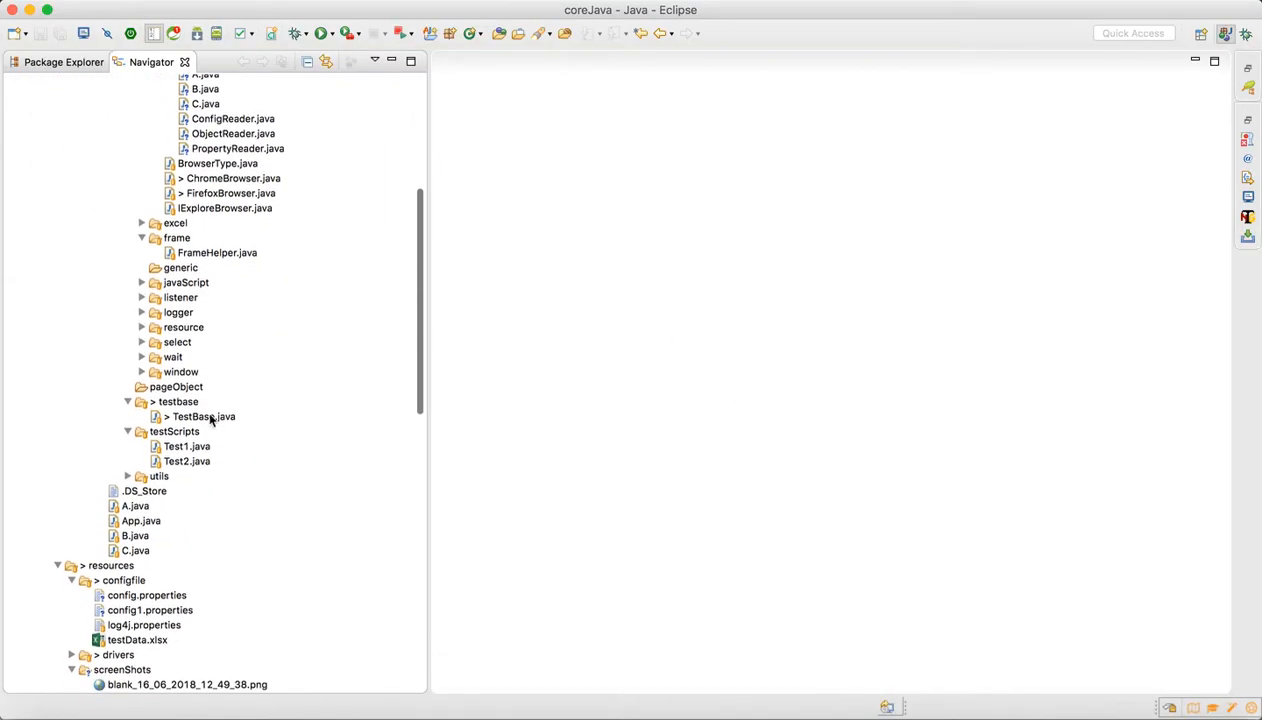
{"action": "double_click", "coordinate": [202, 416]}
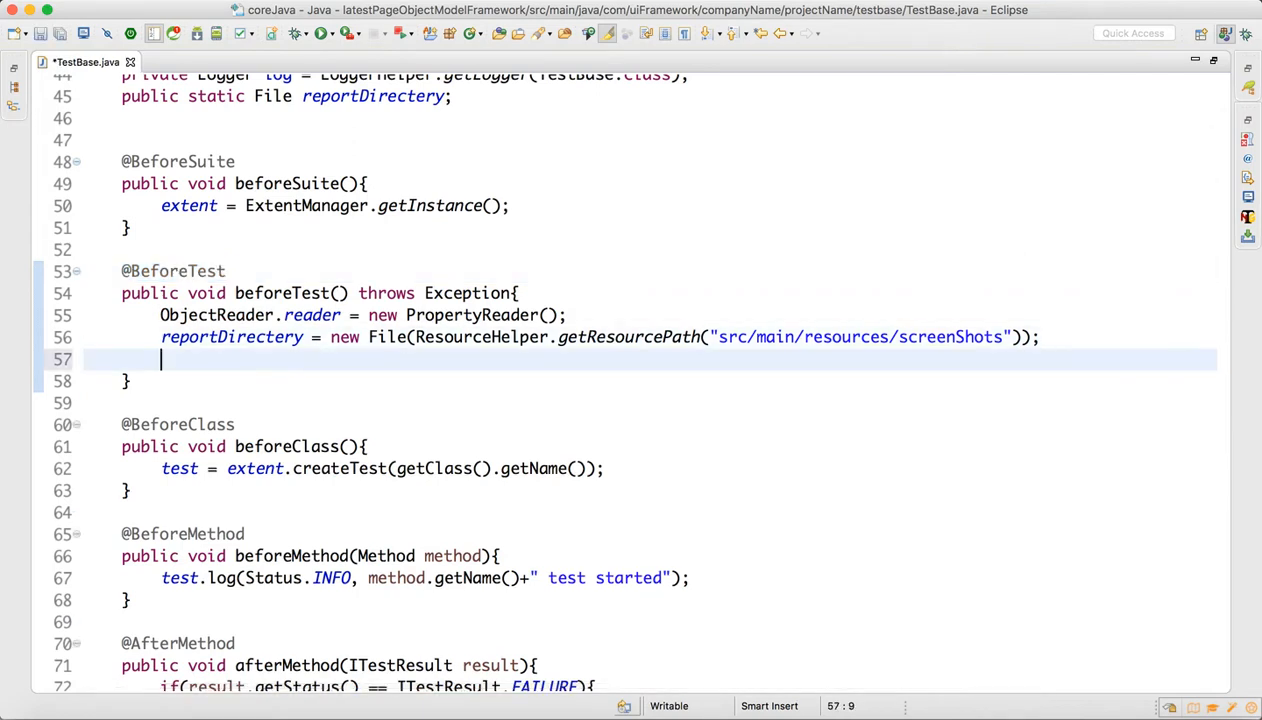
{"action": "type", "text": "setUpDriver(btype);"}
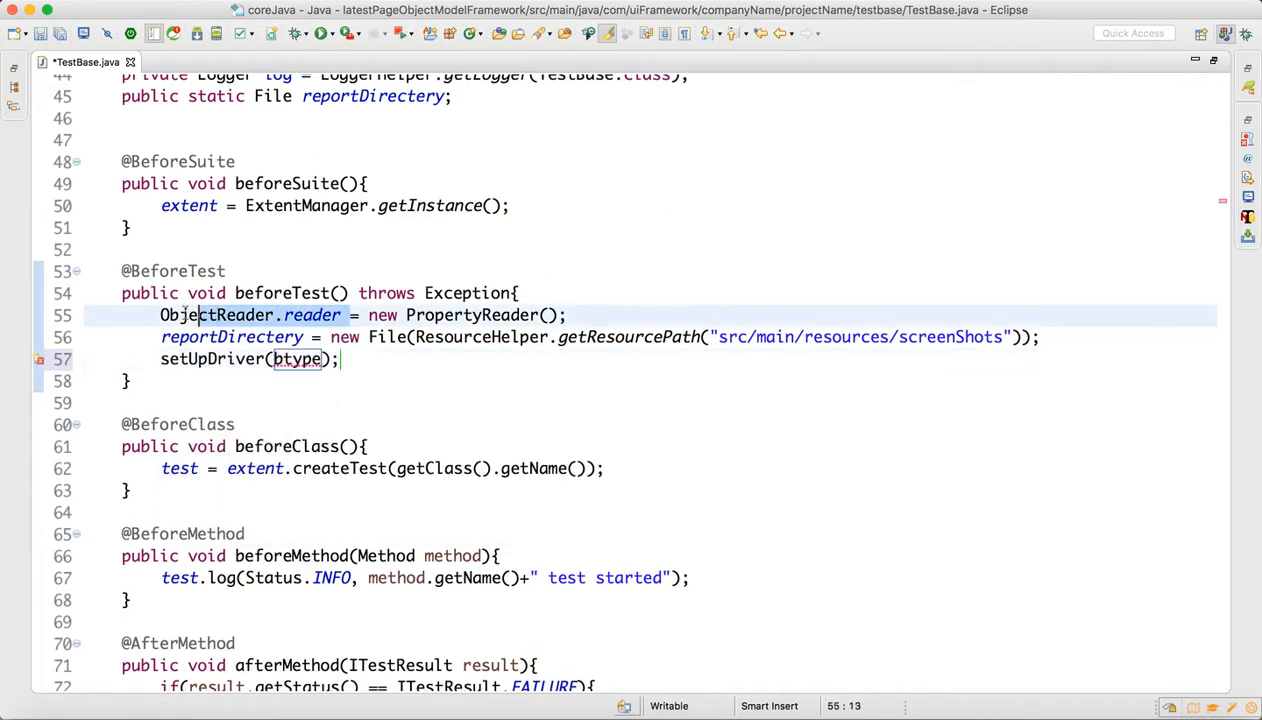
{"action": "left_click", "coordinate": [296, 360]}
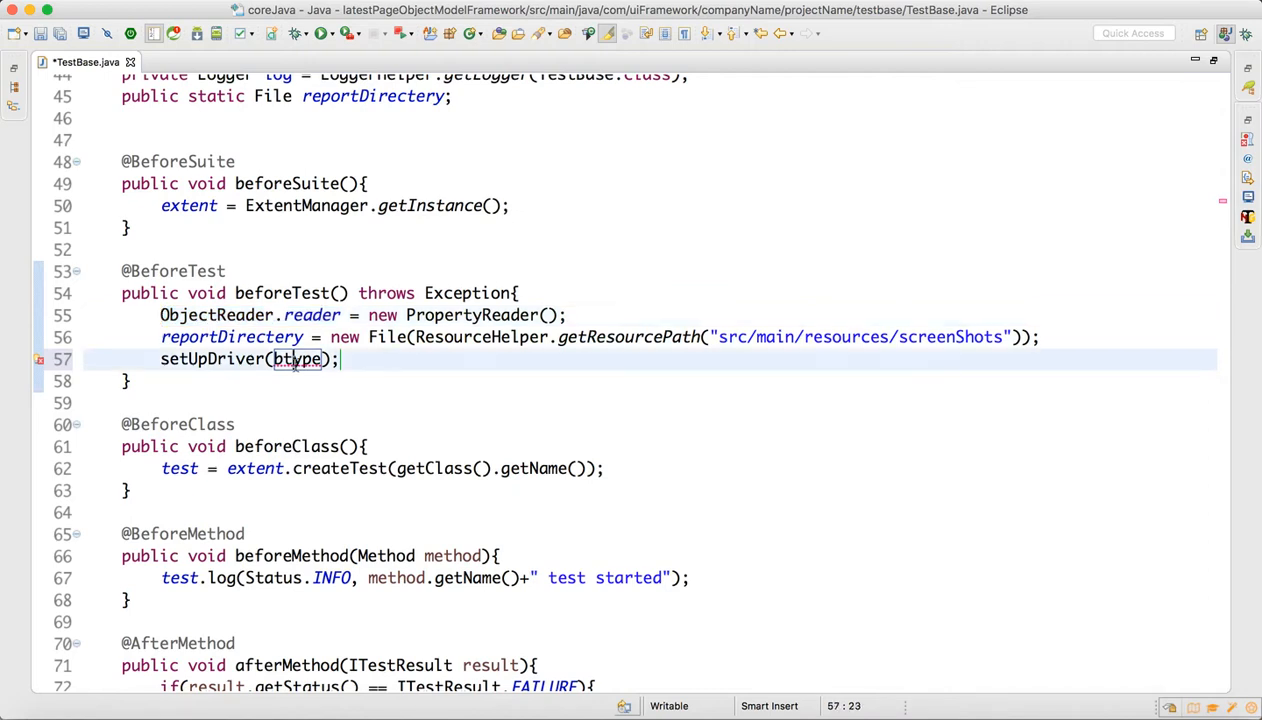
{"action": "type", "text": "ObjectReader.reader .getBrowserT"}
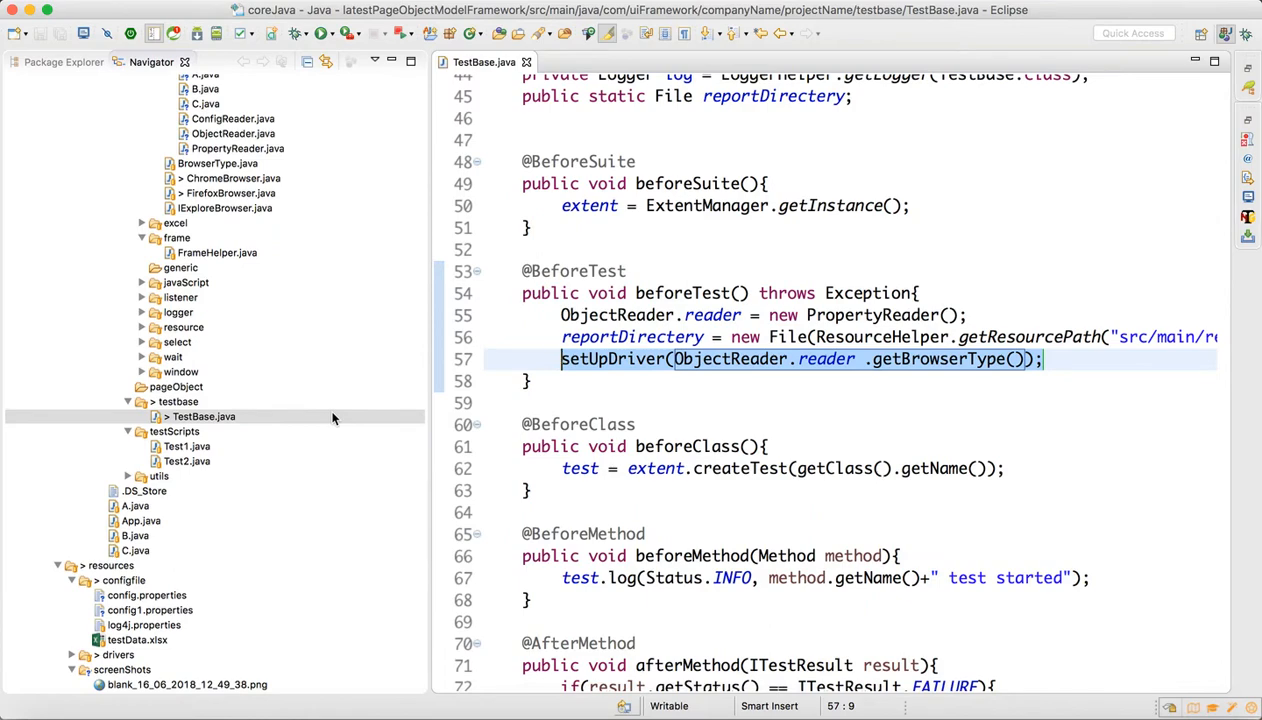
Create a new Java class TestScreenShot in the testScripts package via New > Class
{"action": "left_click", "coordinate": [174, 432]}
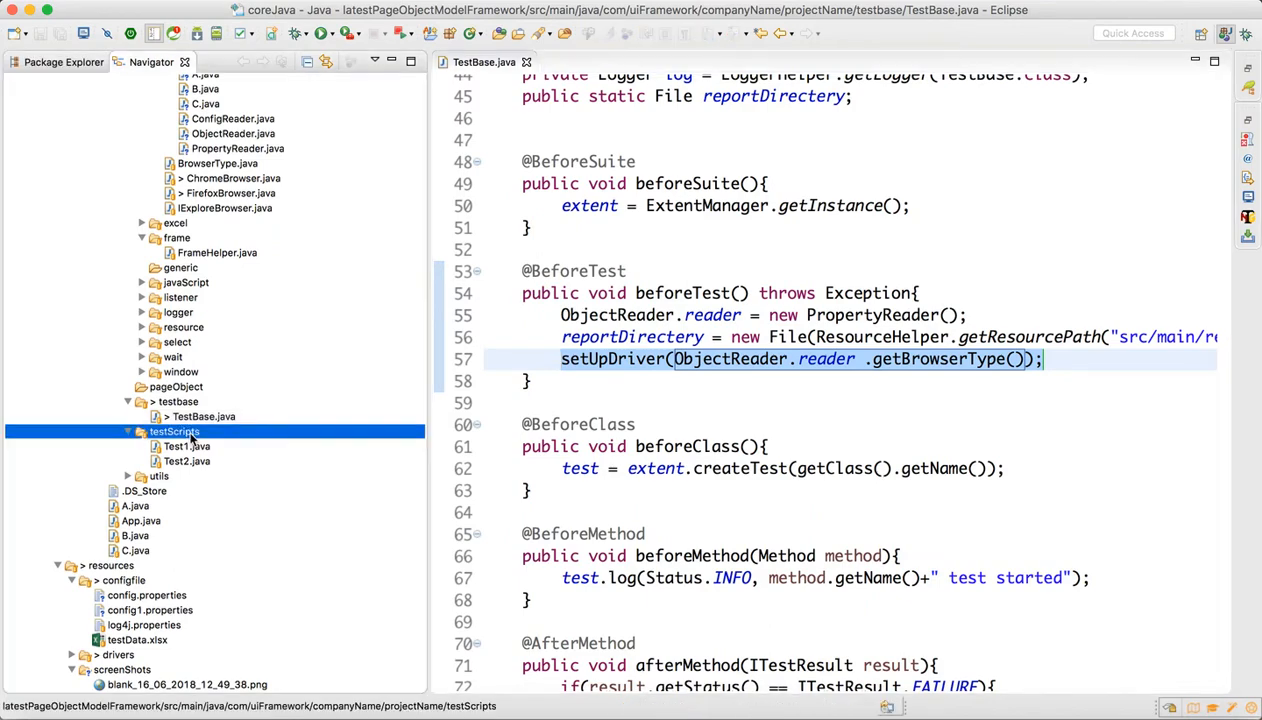
{"action": "right_click", "coordinate": [174, 432]}
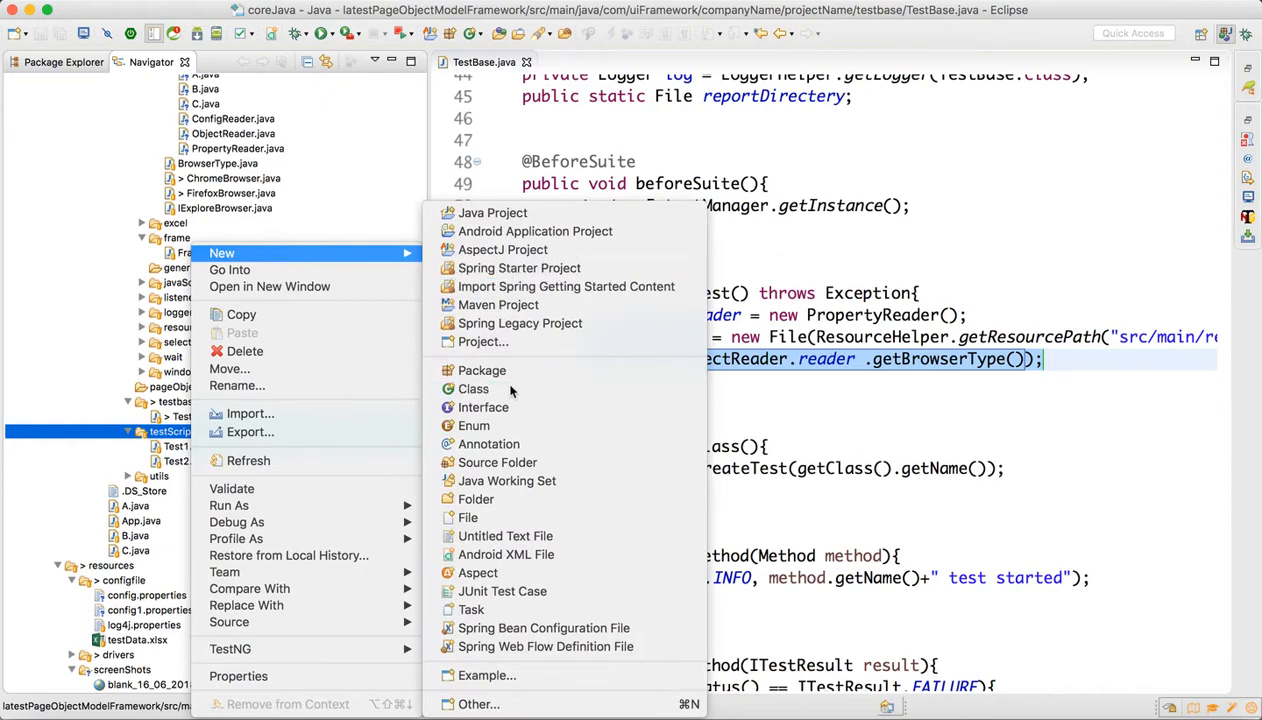
{"action": "left_click", "coordinate": [472, 388]}
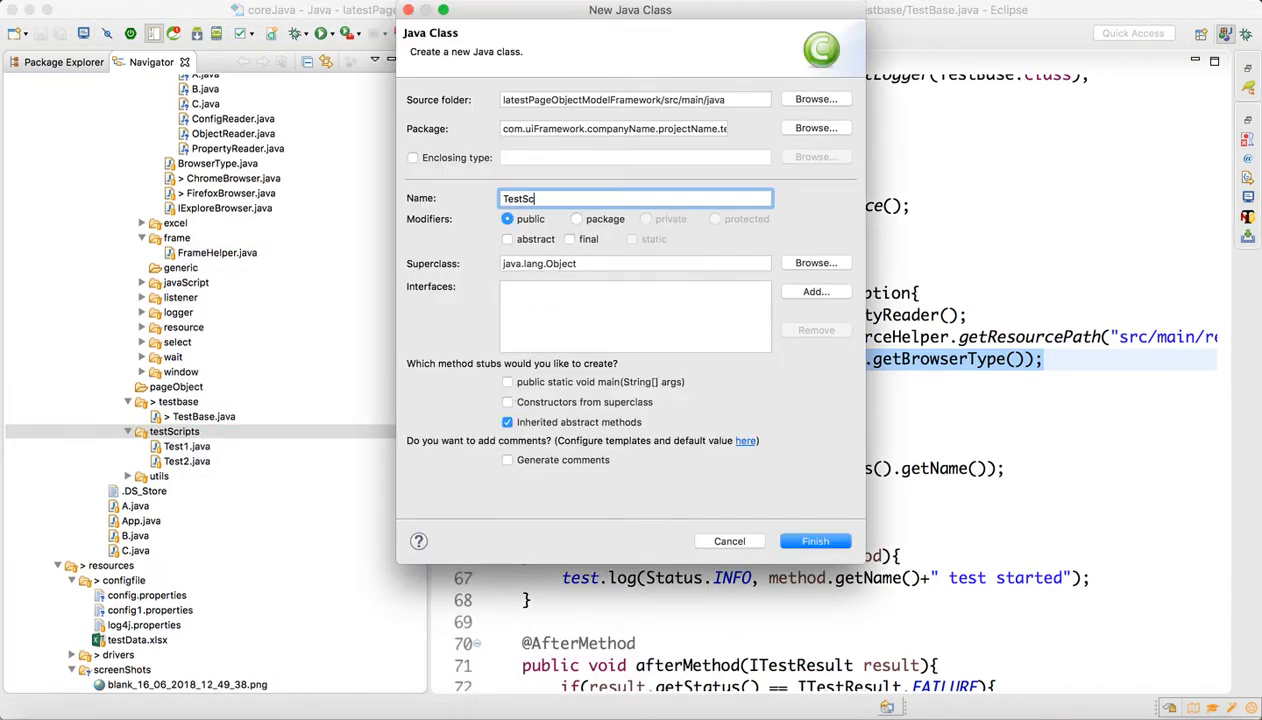
{"action": "type", "text": "reenShot"}
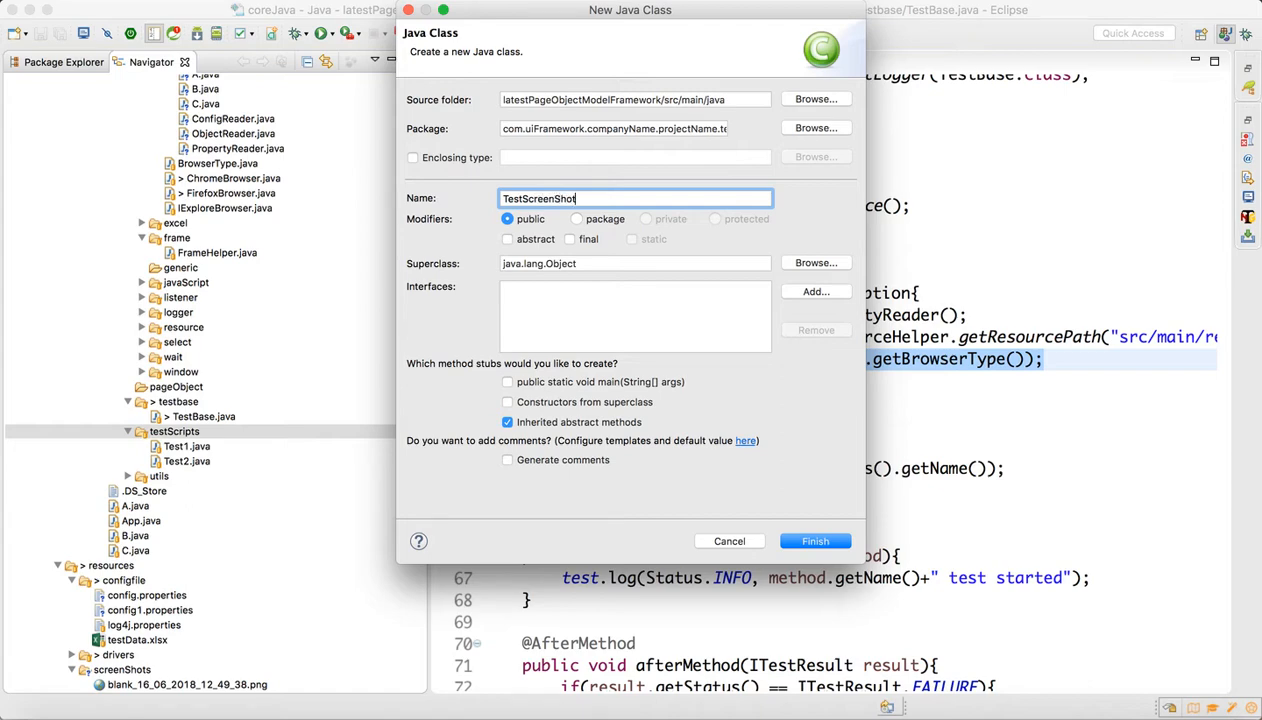
{"action": "left_click", "coordinate": [814, 540]}
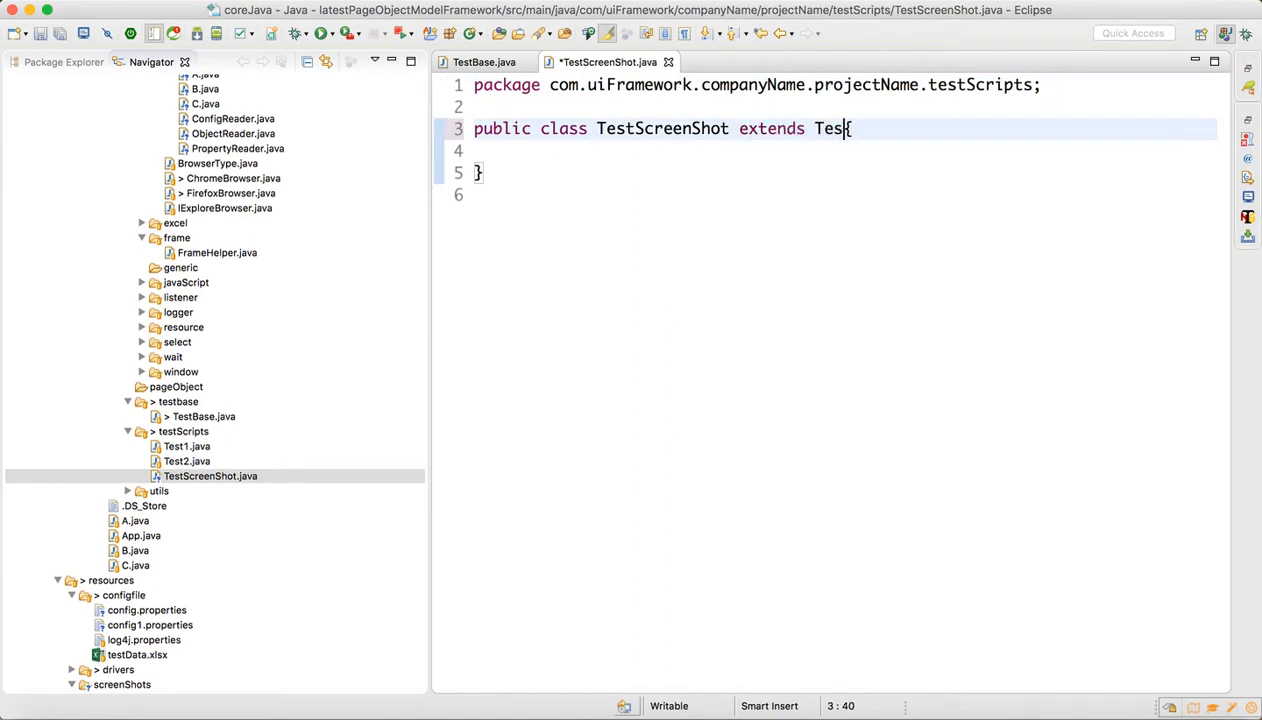
{"action": "type", "text": "Base"}
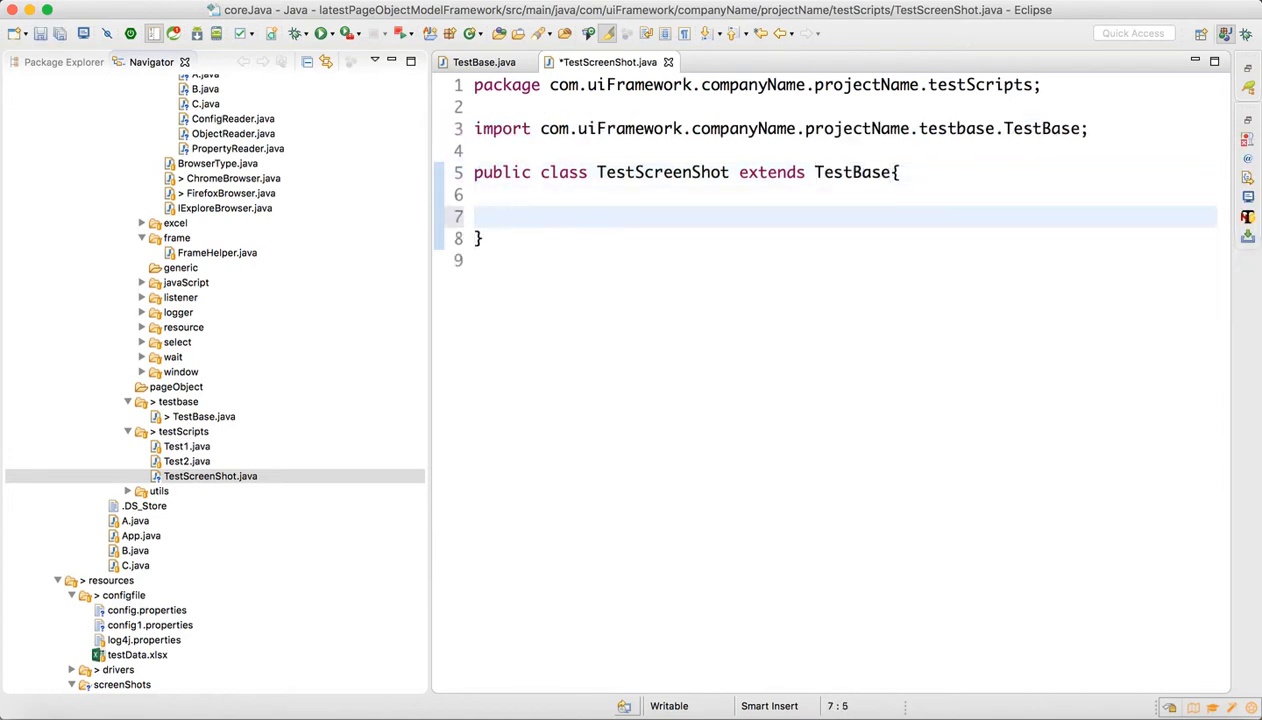
{"action": "type", "text": "@Test"}
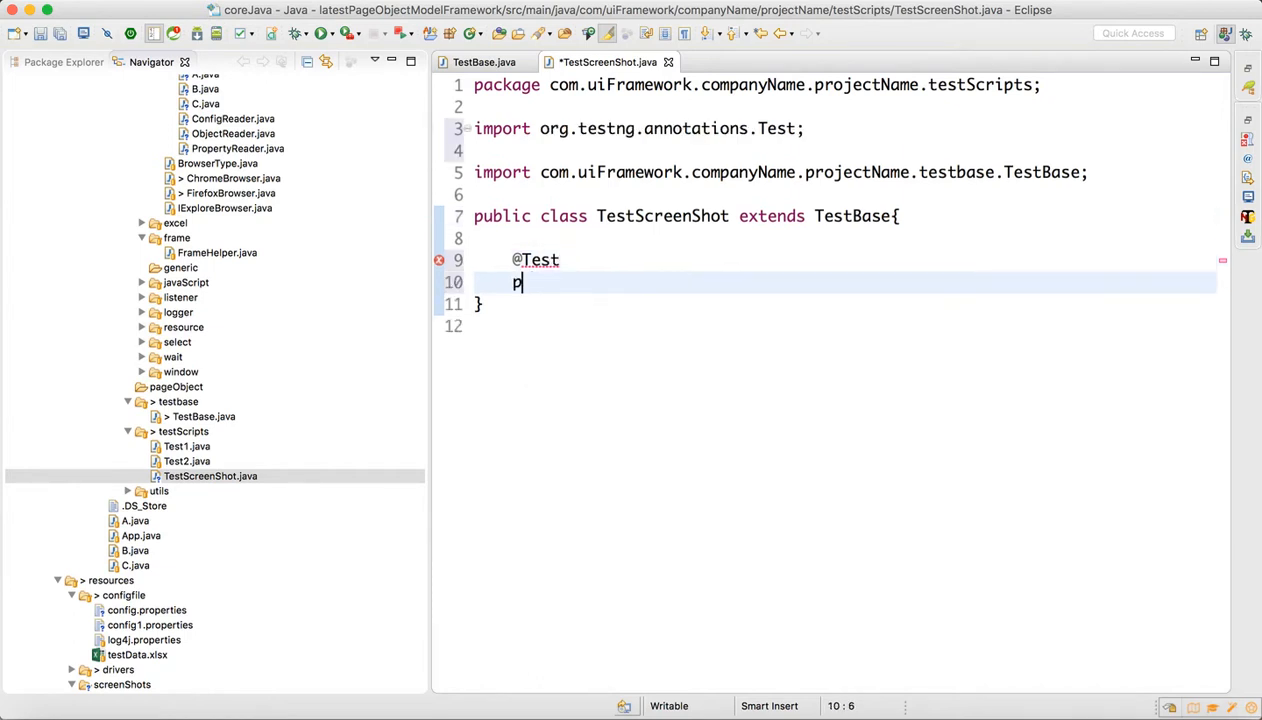
{"action": "type", "text": "ublic void"}
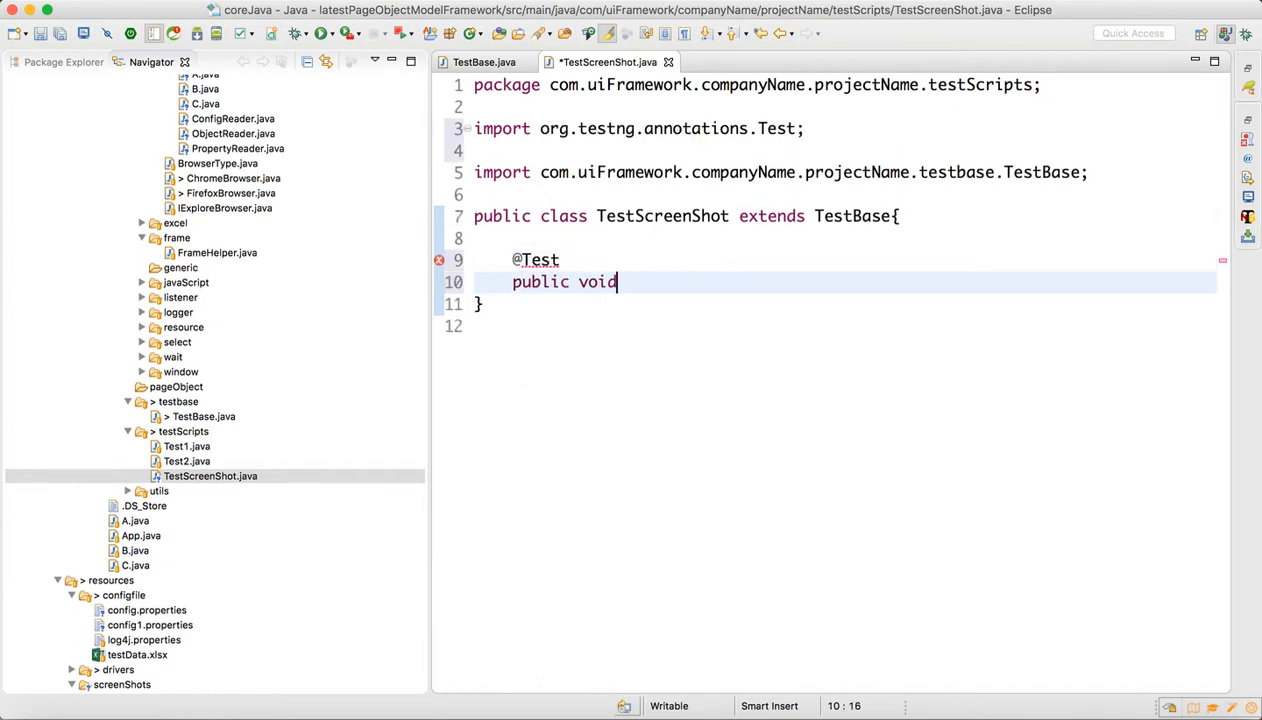
{"action": "type", "text": "test"}
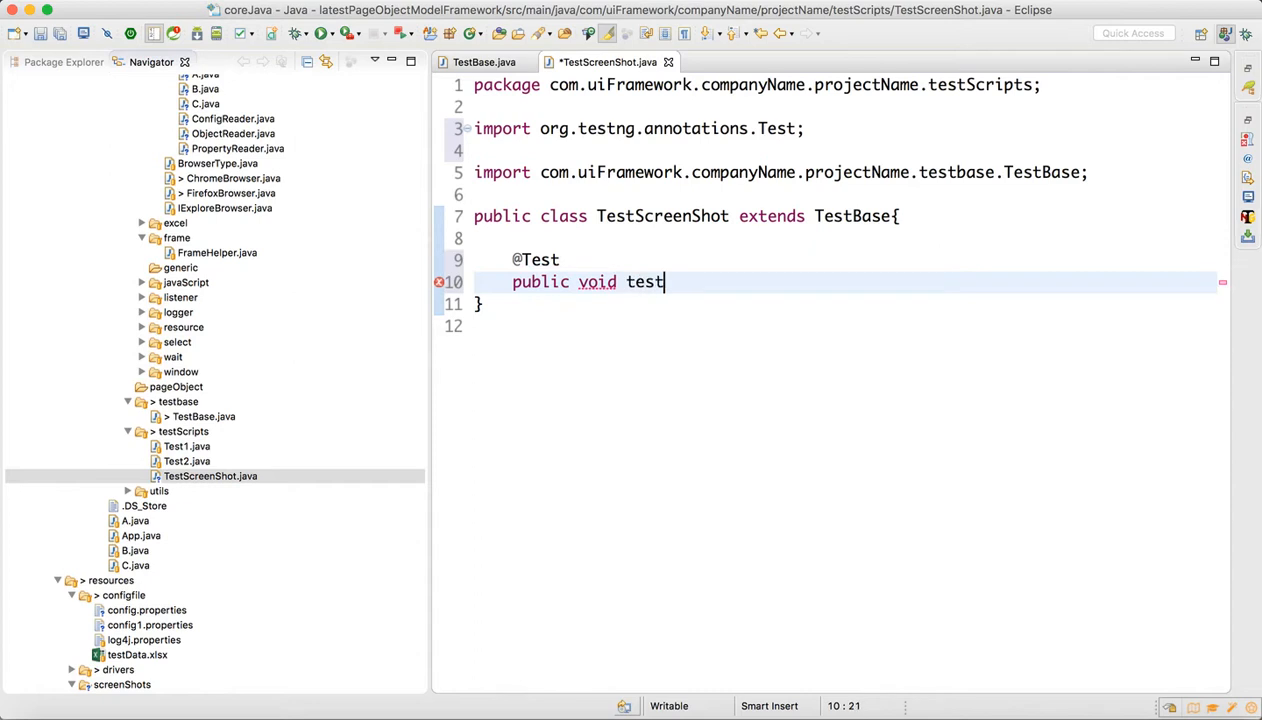
{"action": "type", "text": "Screen"}
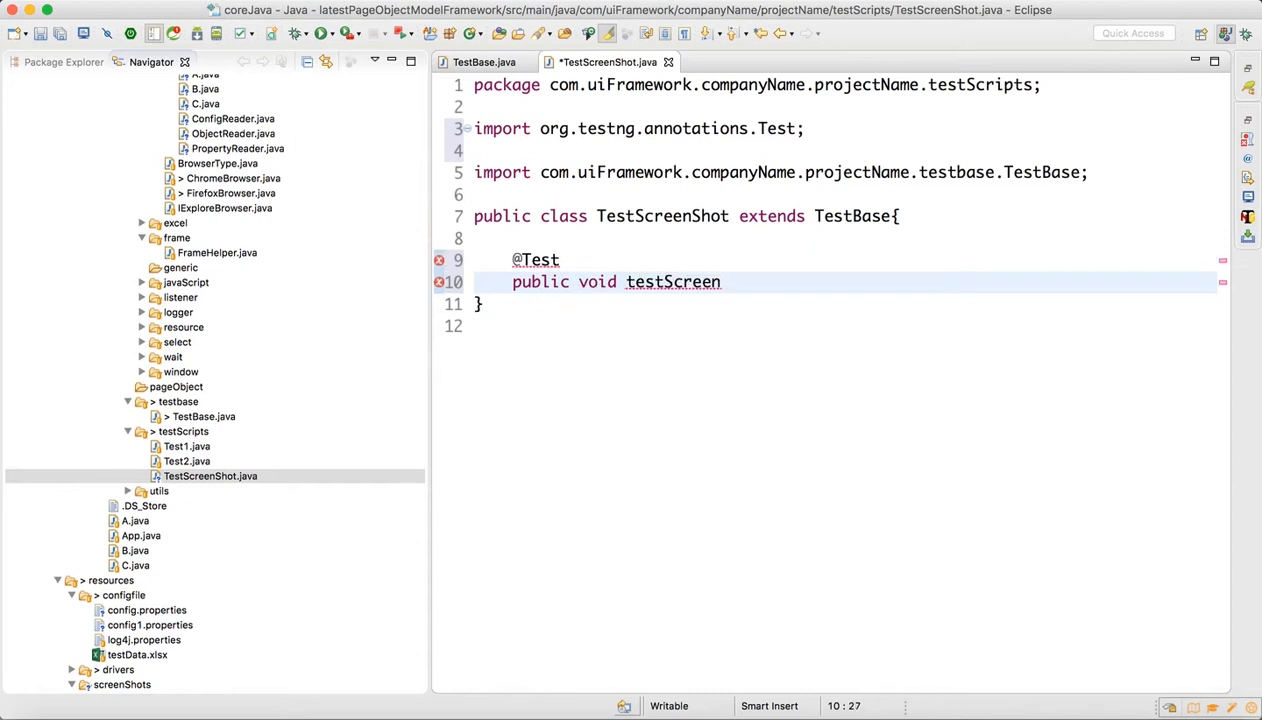
{"action": "type", "text": "()"}
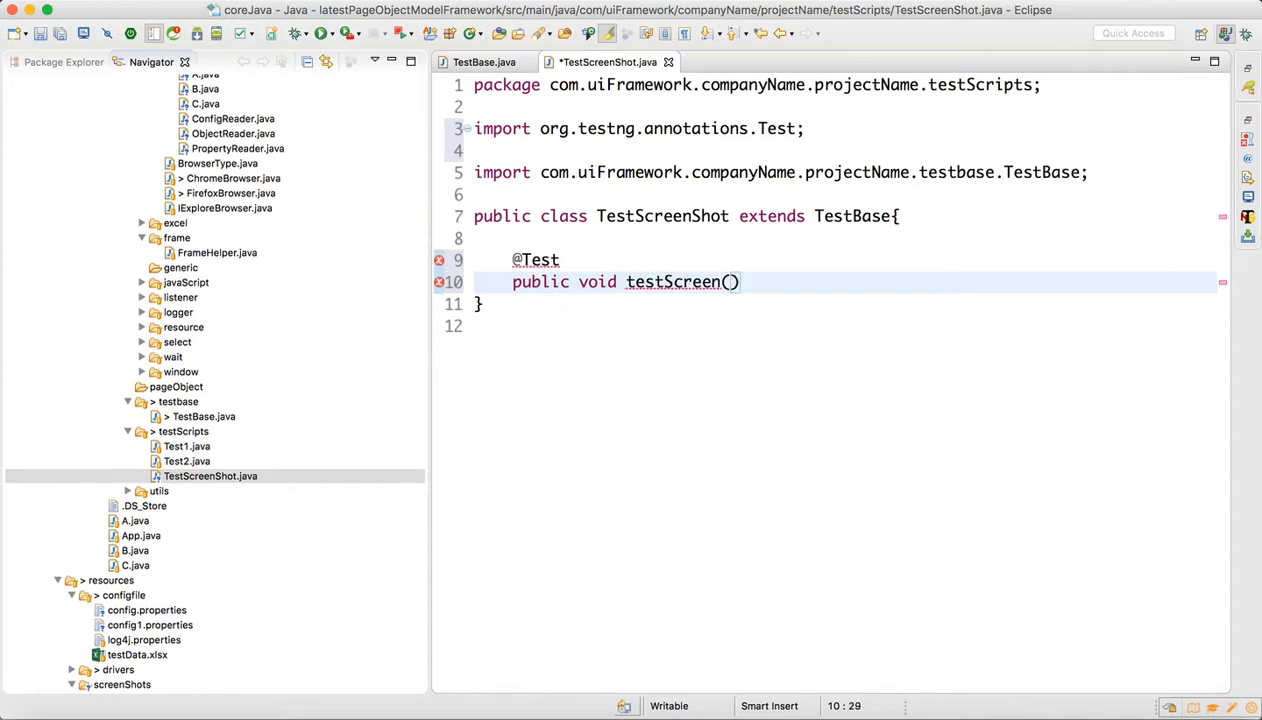
{"action": "type", "text": "{"}
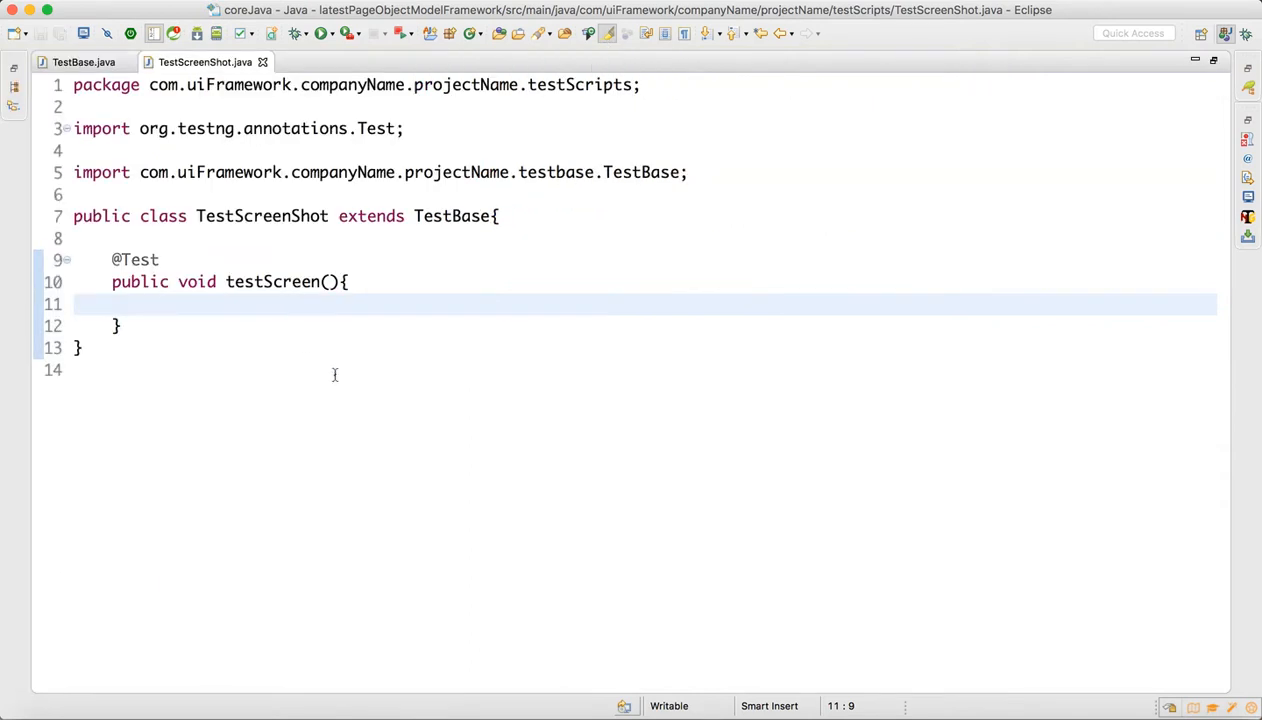
{"action": "mouse_move", "coordinate": [362, 396]}
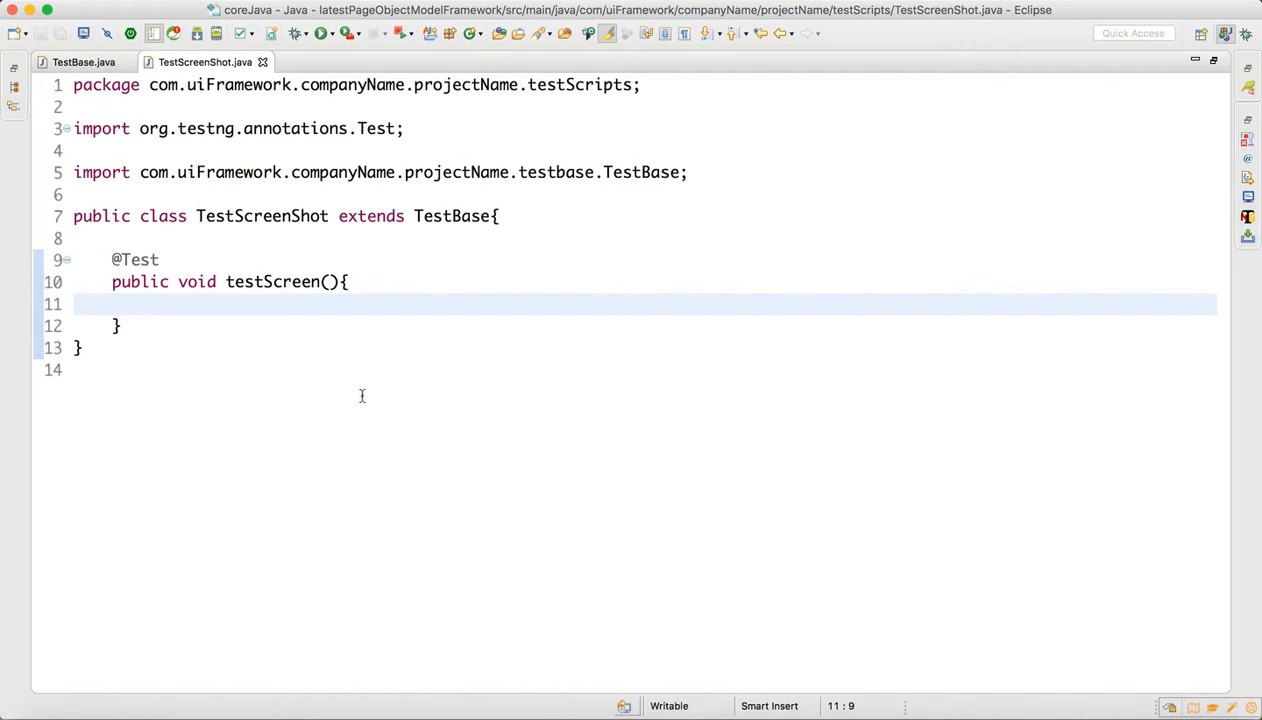
Start a driver.get(String) call inside testScreen using content assist
{"action": "type", "text": "driver.g"}
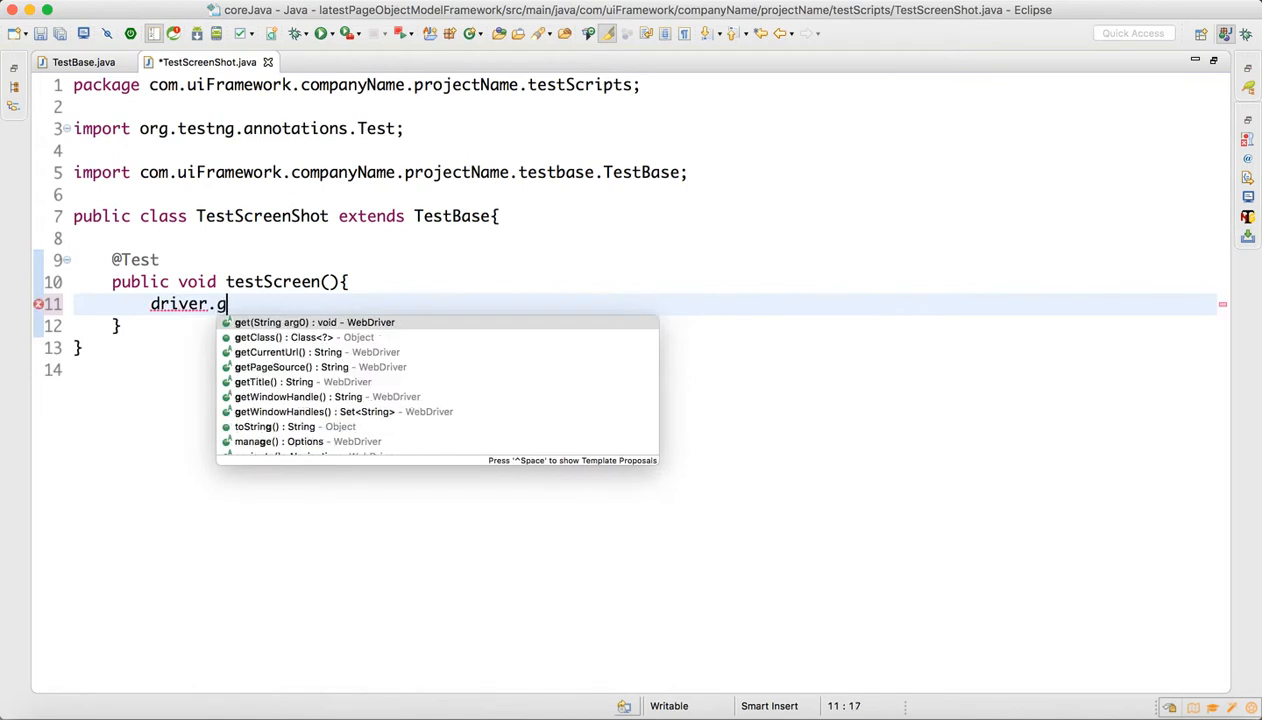
{"action": "left_click", "coordinate": [314, 322]}
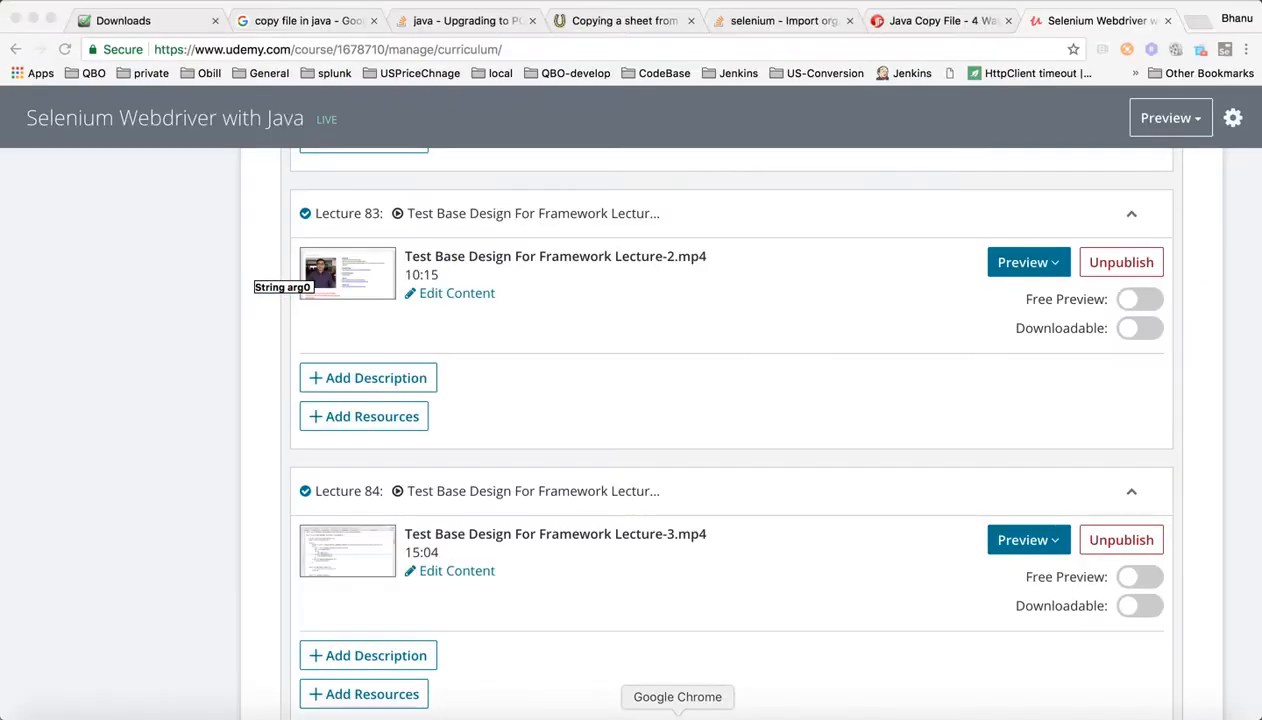
{"action": "mouse_move", "coordinate": [204, 48]}
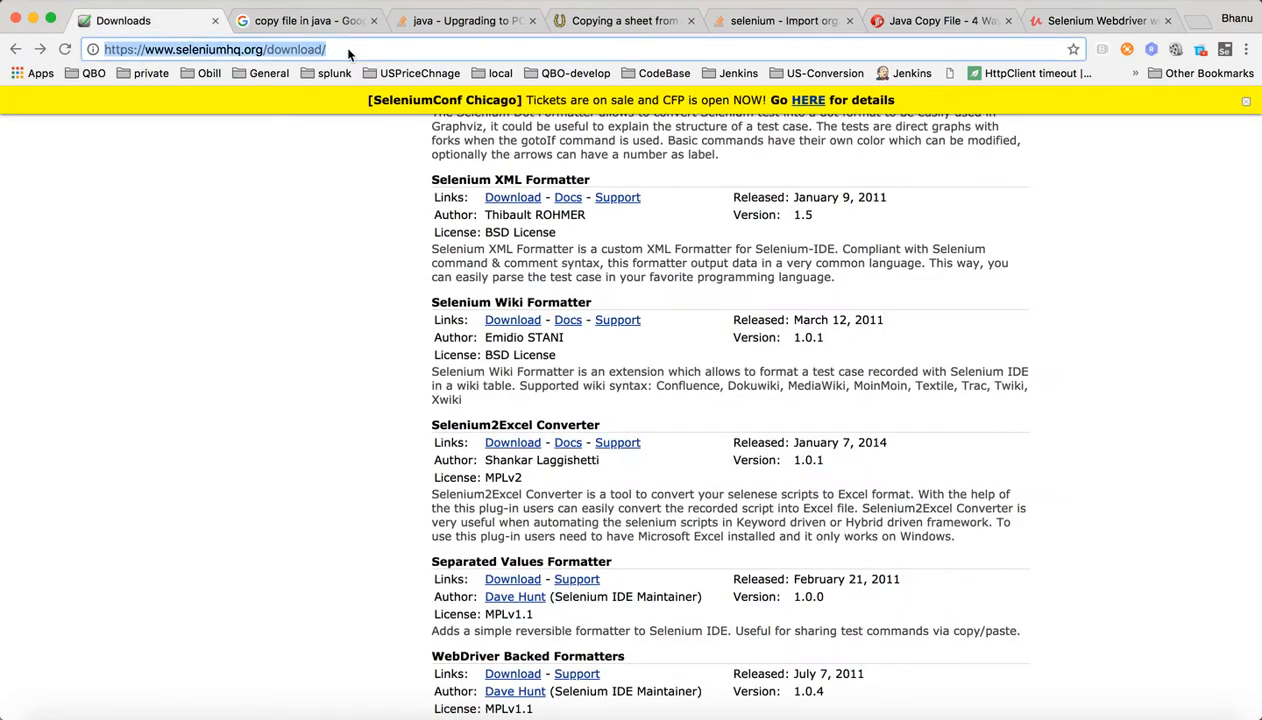
{"action": "left_click", "coordinate": [214, 48]}
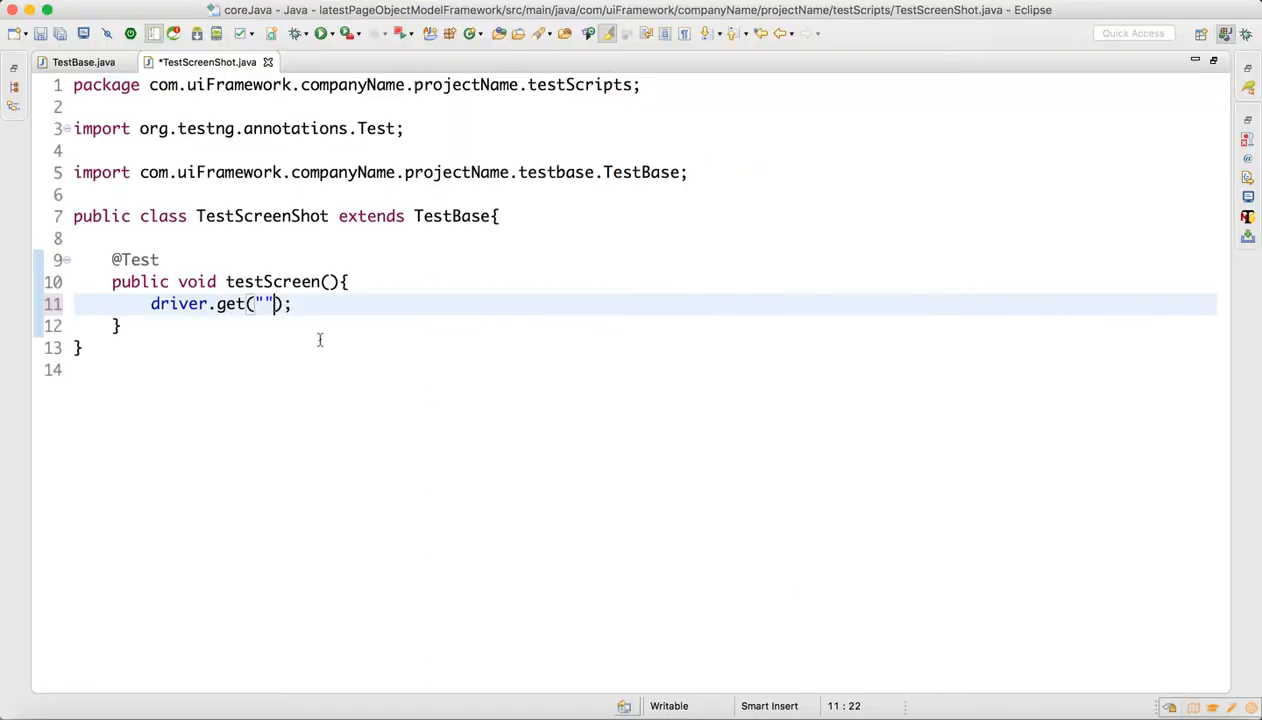
{"action": "type", "text": "https://www.seleniumhq.org/download/"}
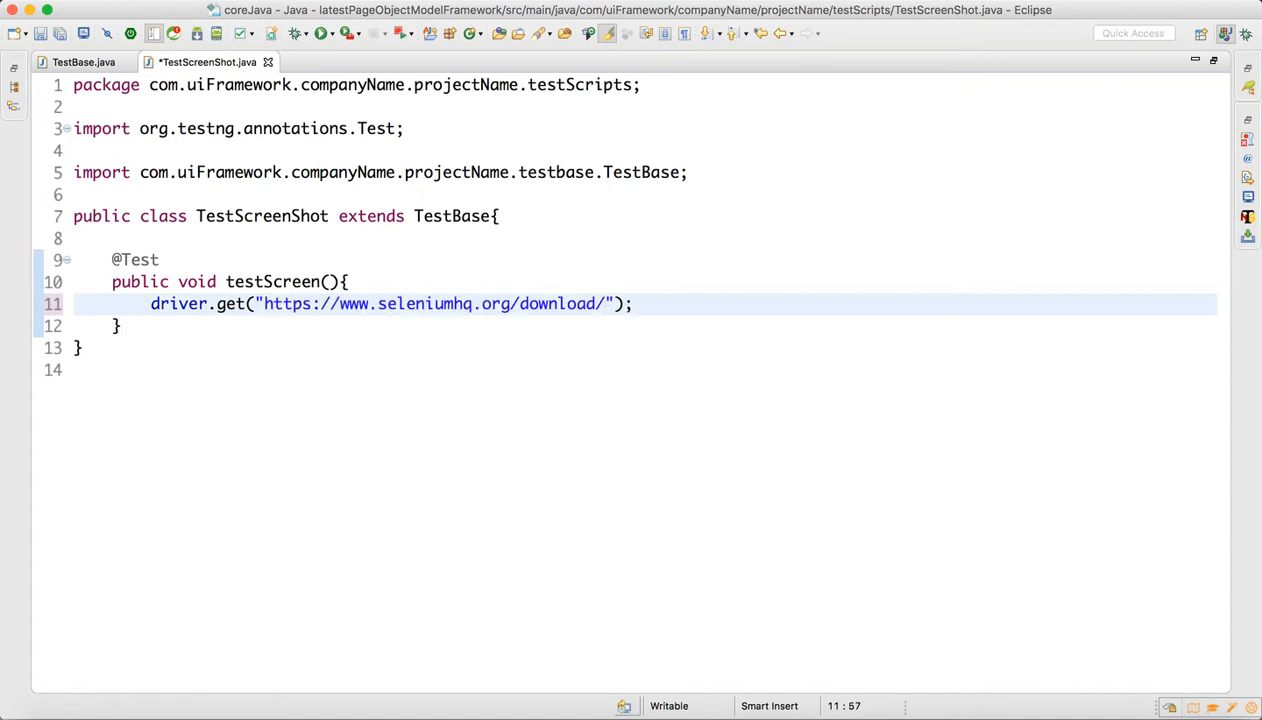
{"action": "key", "text": "cmd+s"}
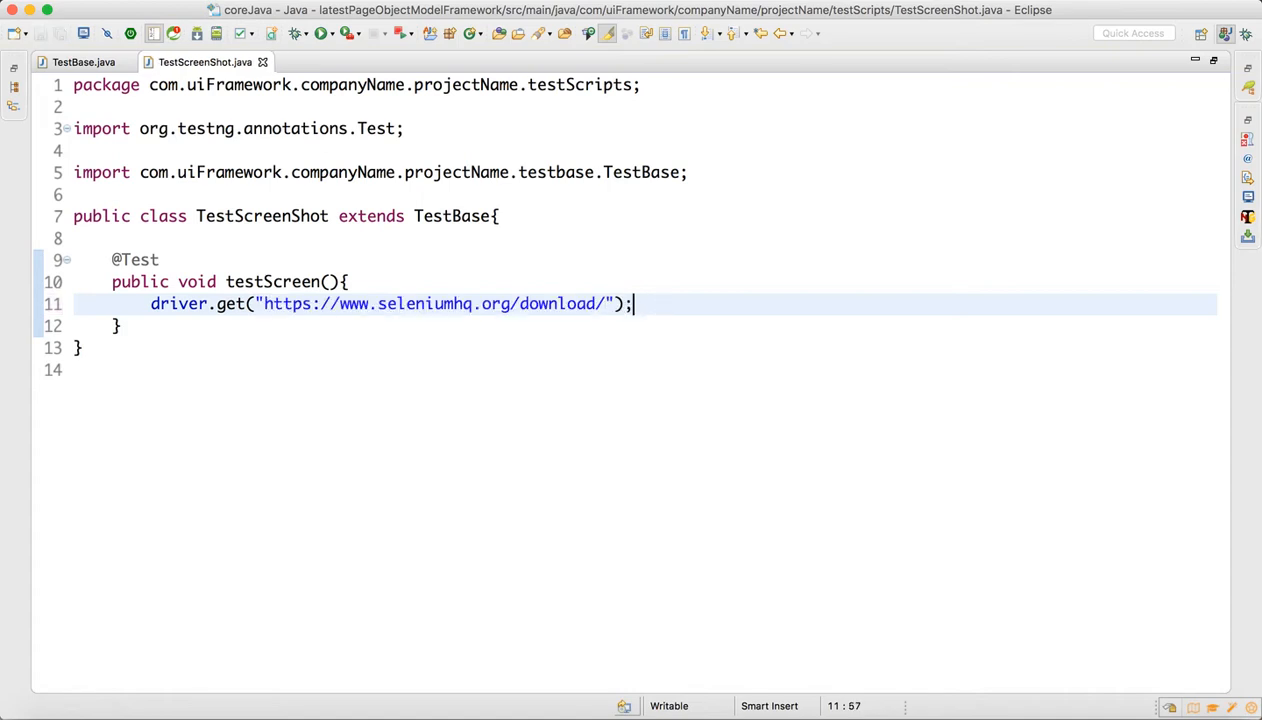
{"action": "key", "text": "Return"}
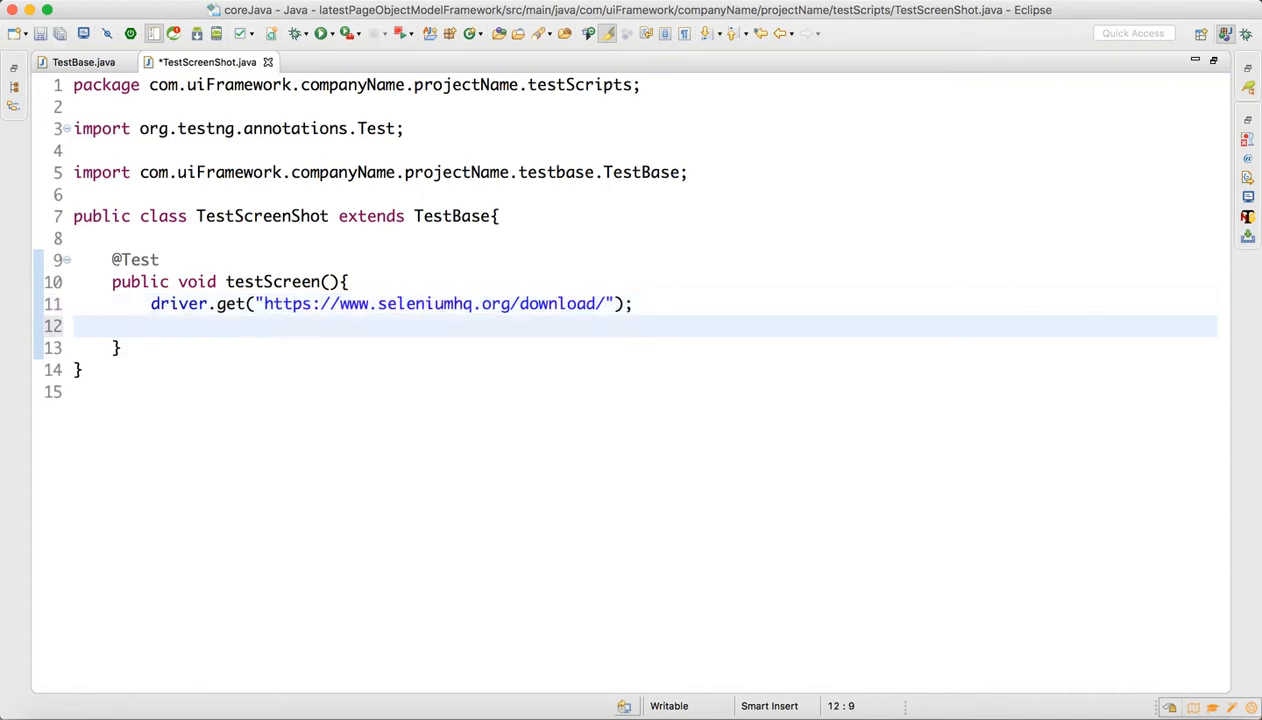
Call captureScreen("firstScreen"); after the navigation line
{"action": "type", "text": "cap"}
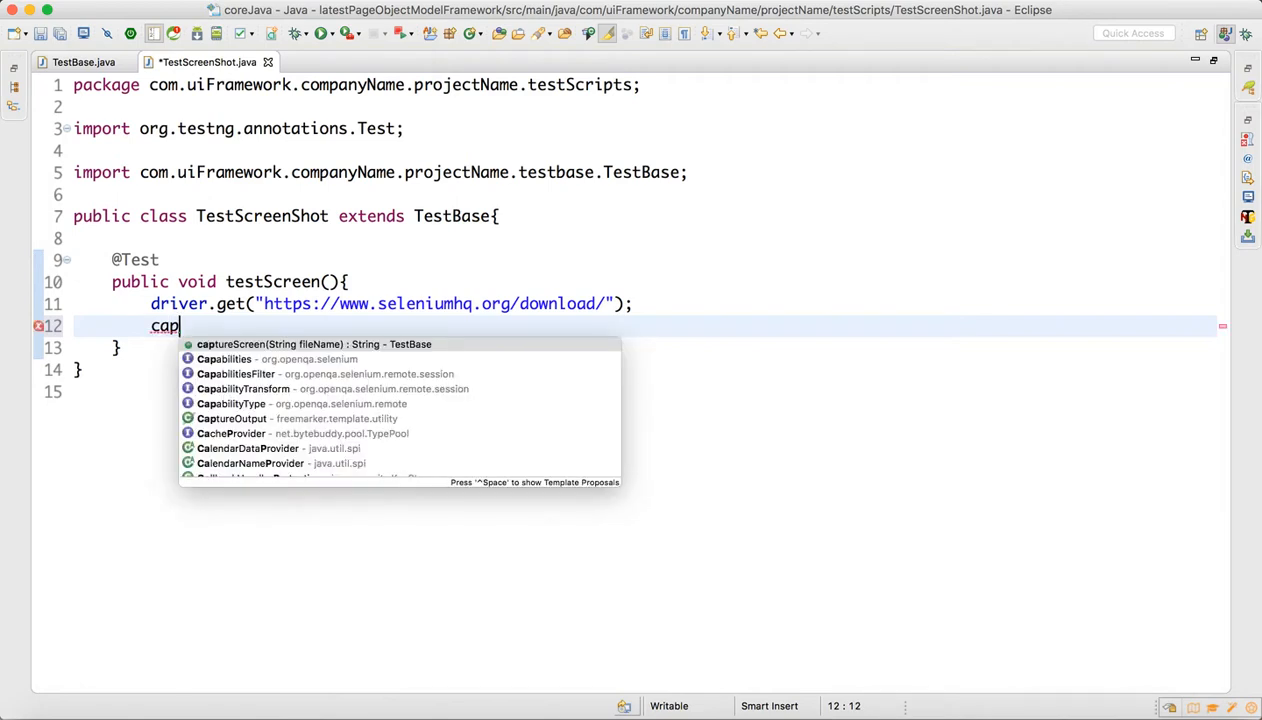
{"action": "left_click", "coordinate": [312, 344]}
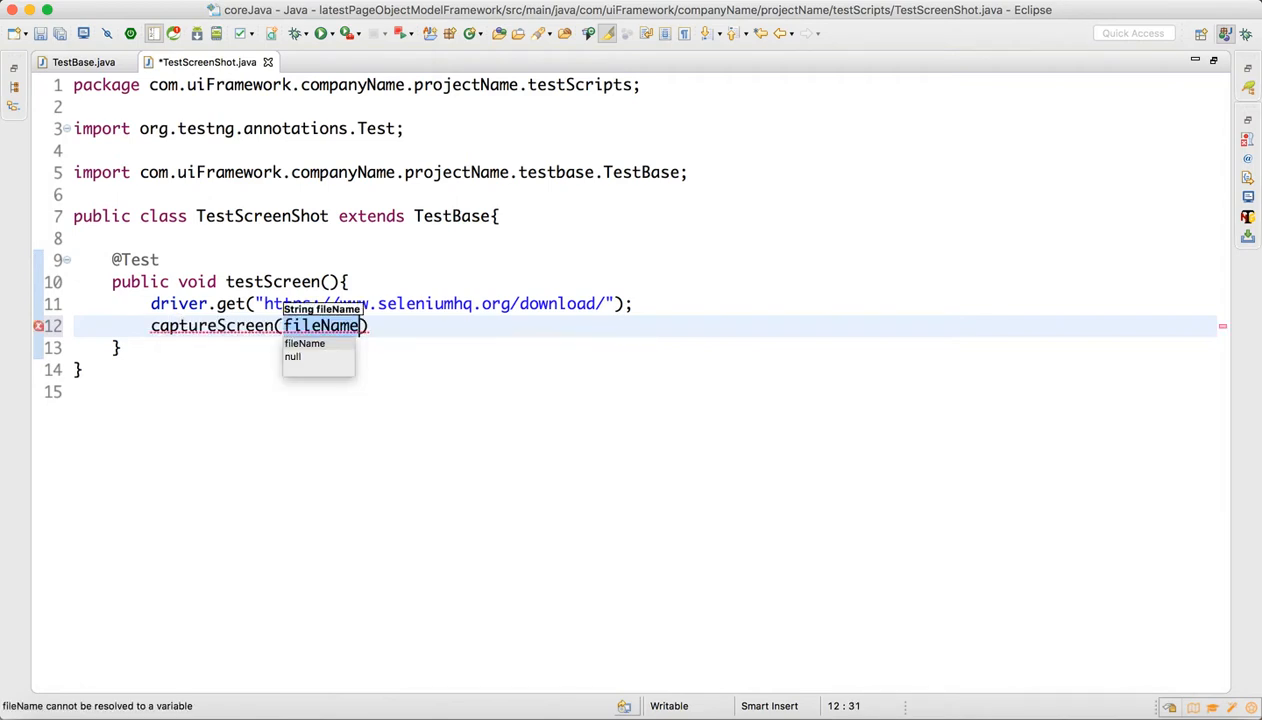
{"action": "type", "text": "\"\""}
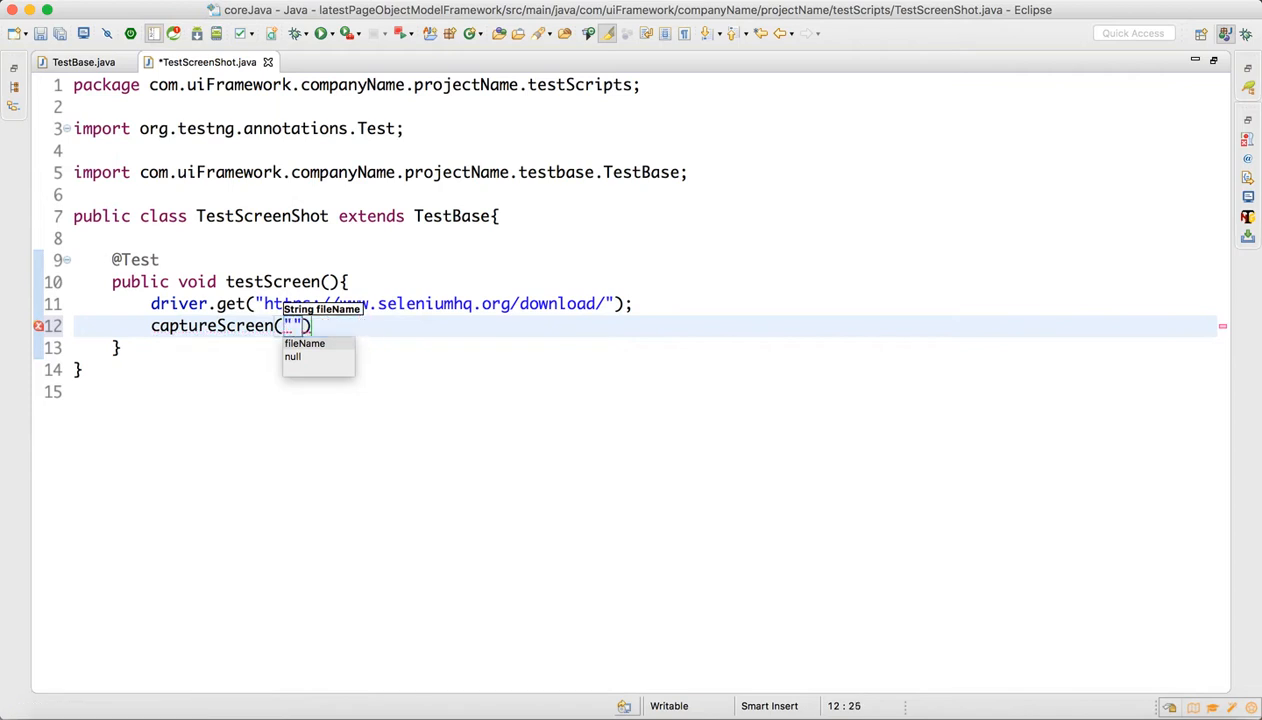
{"action": "type", "text": "firstScreen"}
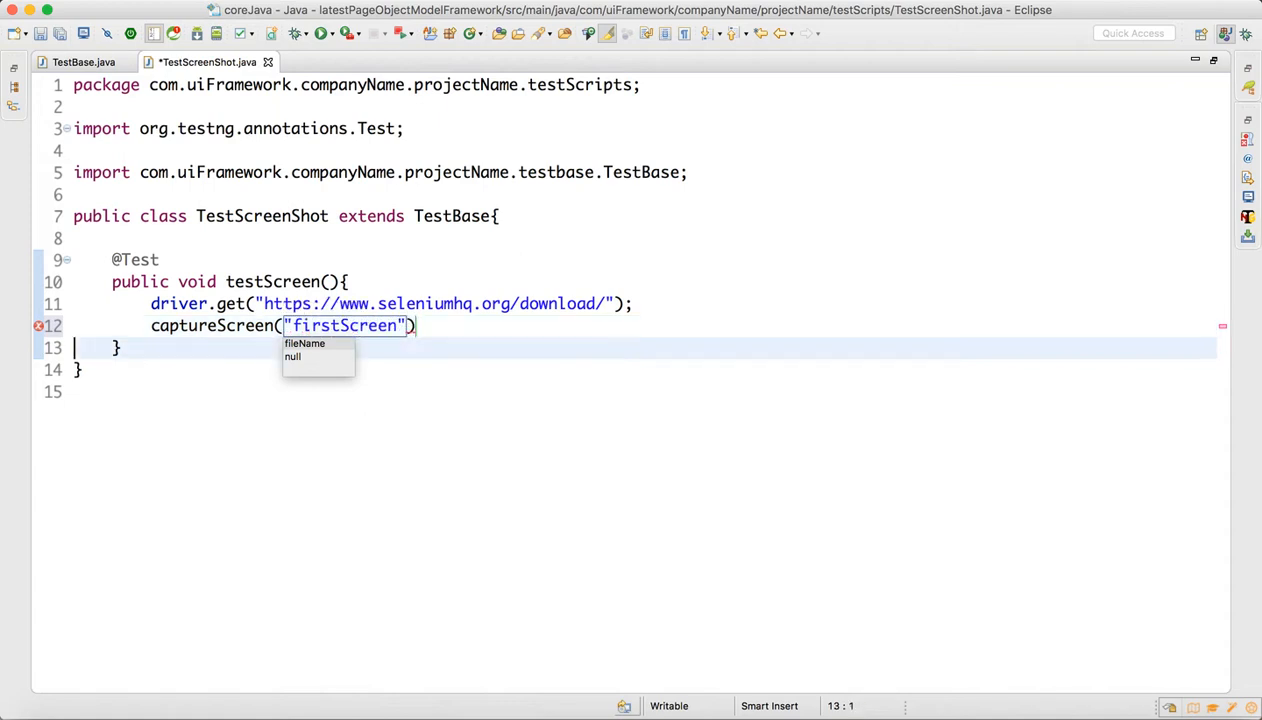
{"action": "type", "text": ";"}
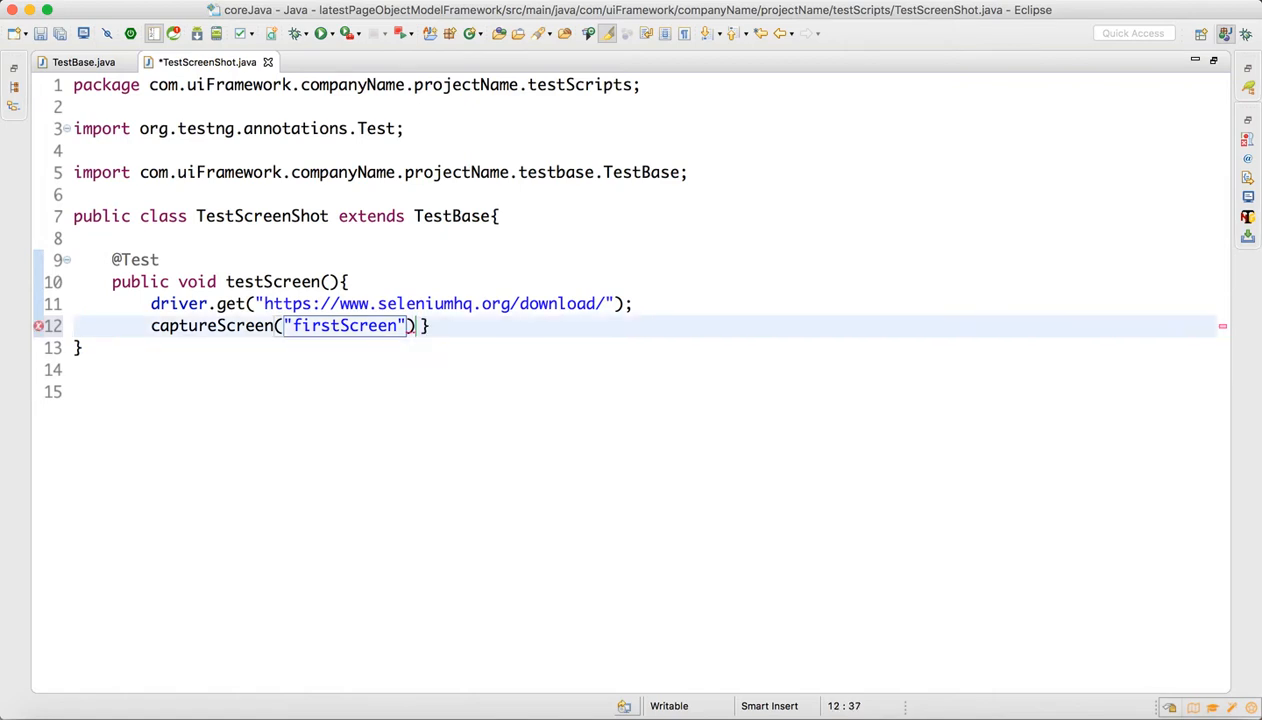
{"action": "type", "text": ";"}
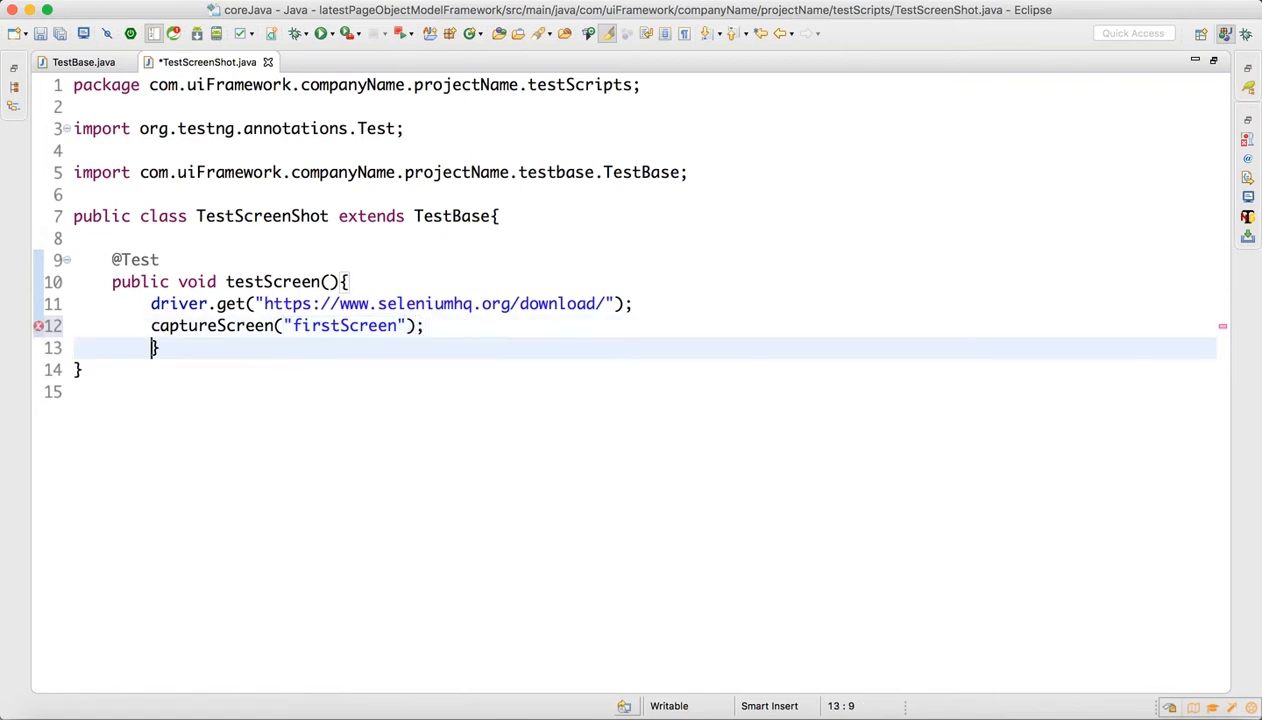
{"action": "key", "text": "cmd+s"}
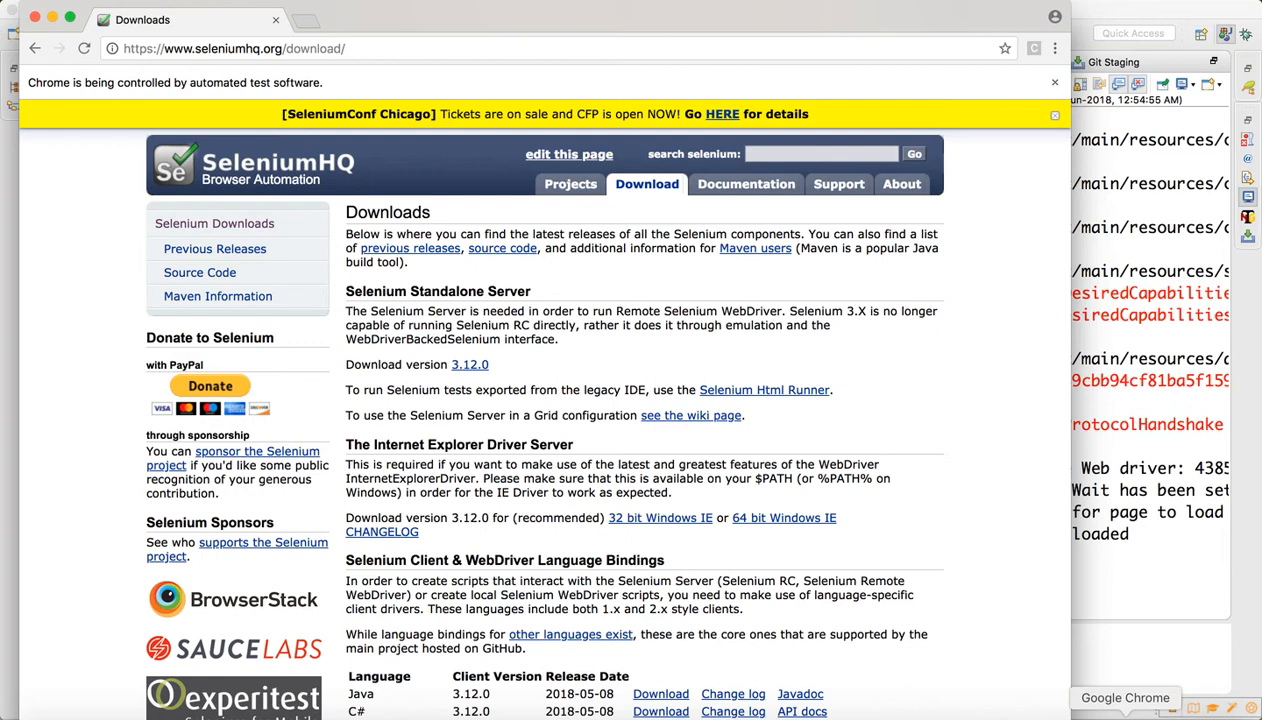
{"action": "mouse_move", "coordinate": [1160, 560]}
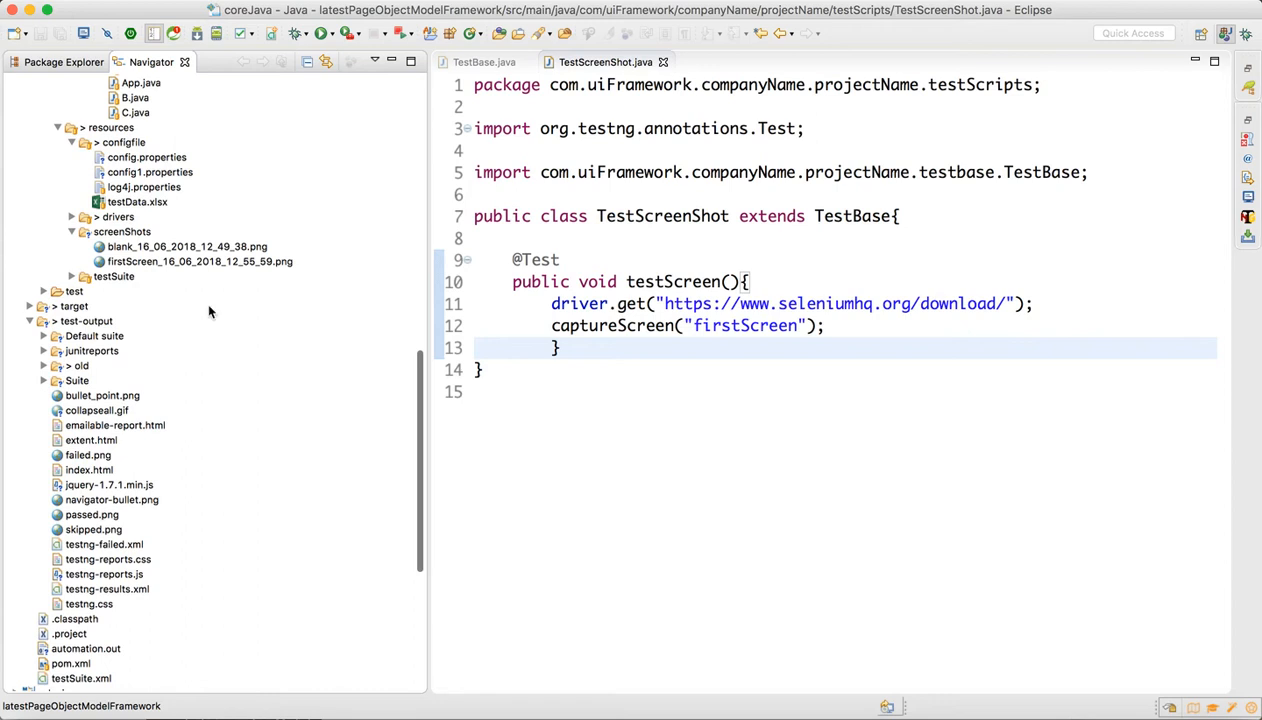
Select firstScreen_16_06_2018_12_55_59.png under resources > screenShots in the Navigator
{"action": "left_click", "coordinate": [122, 232]}
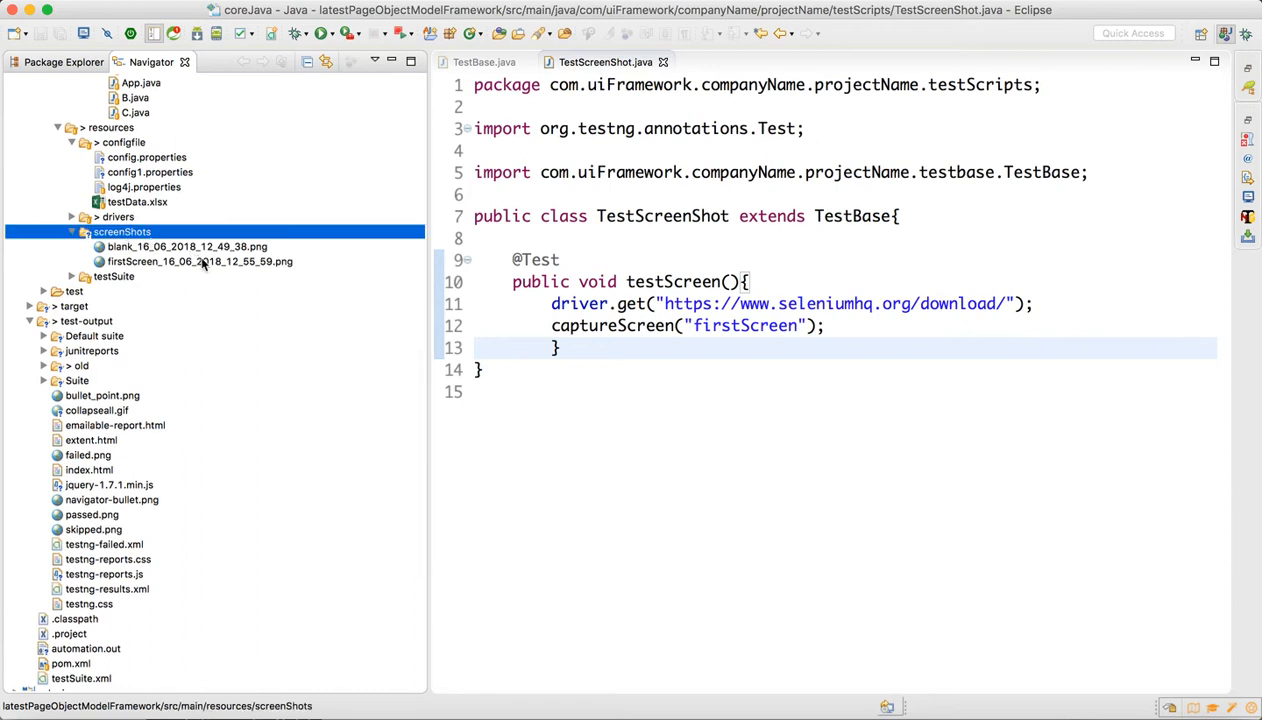
{"action": "left_click", "coordinate": [198, 260]}
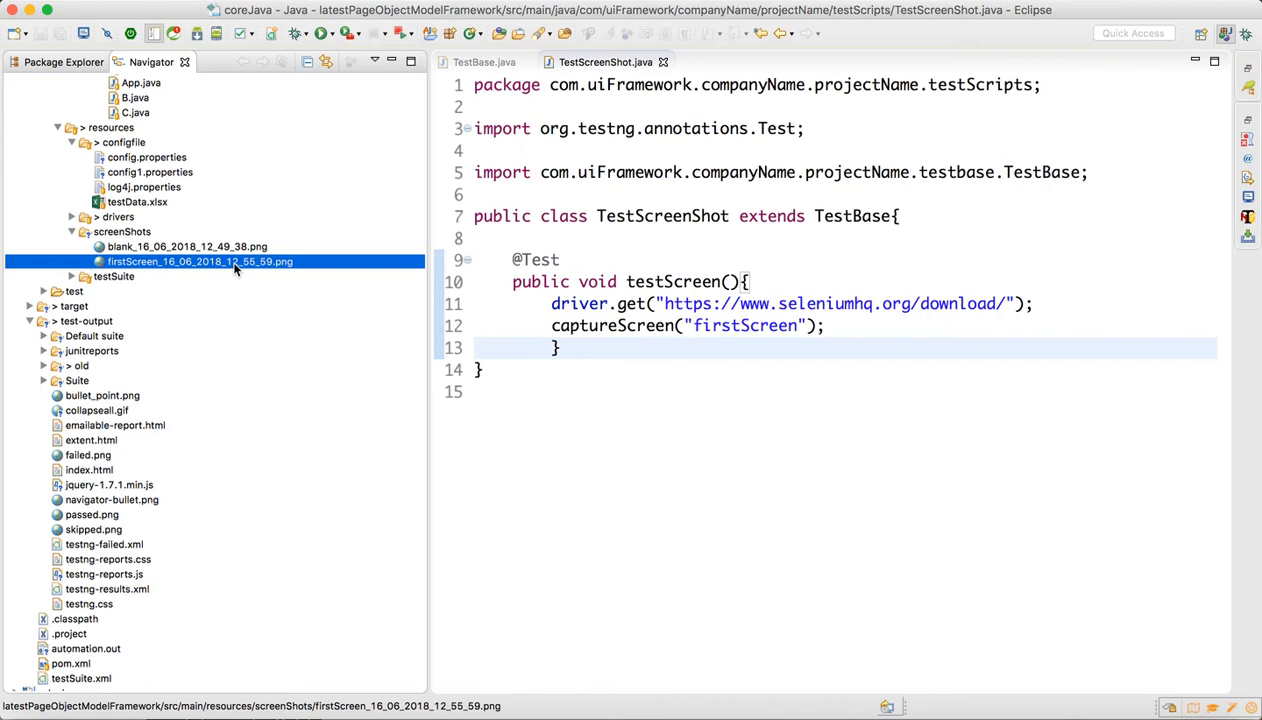
{"action": "mouse_move", "coordinate": [238, 430]}
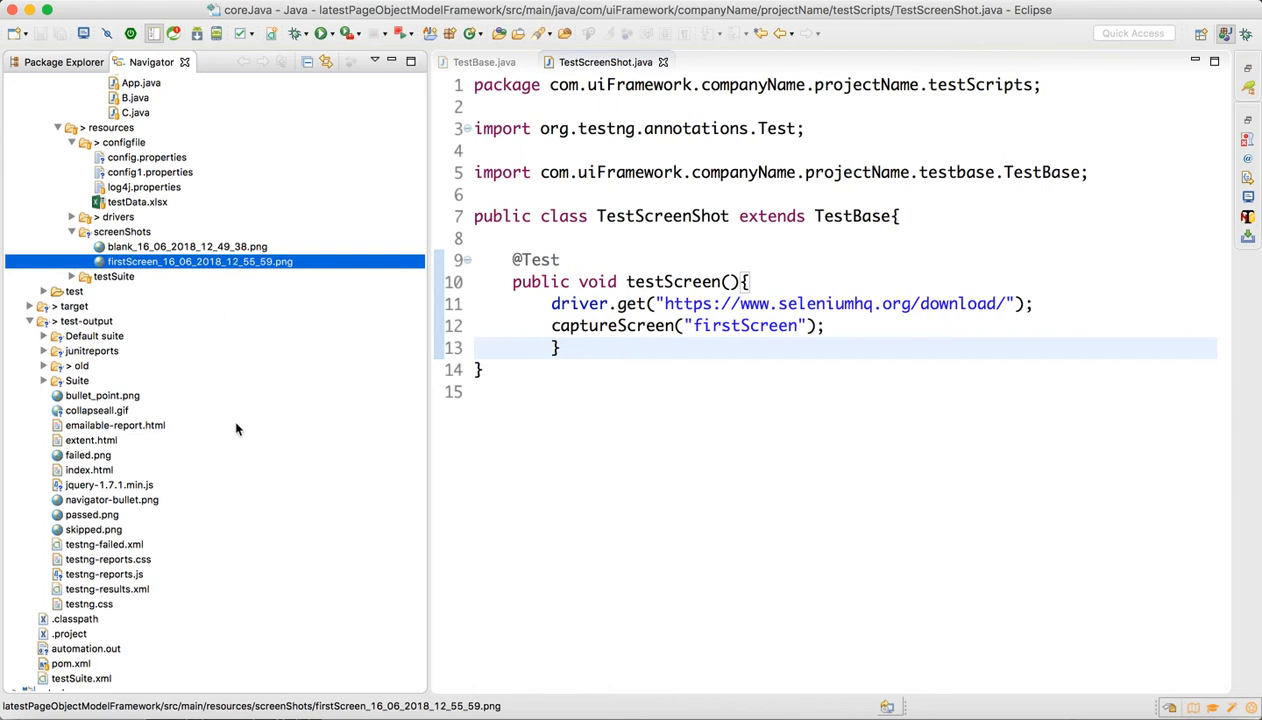
{"action": "left_click", "coordinate": [114, 424]}
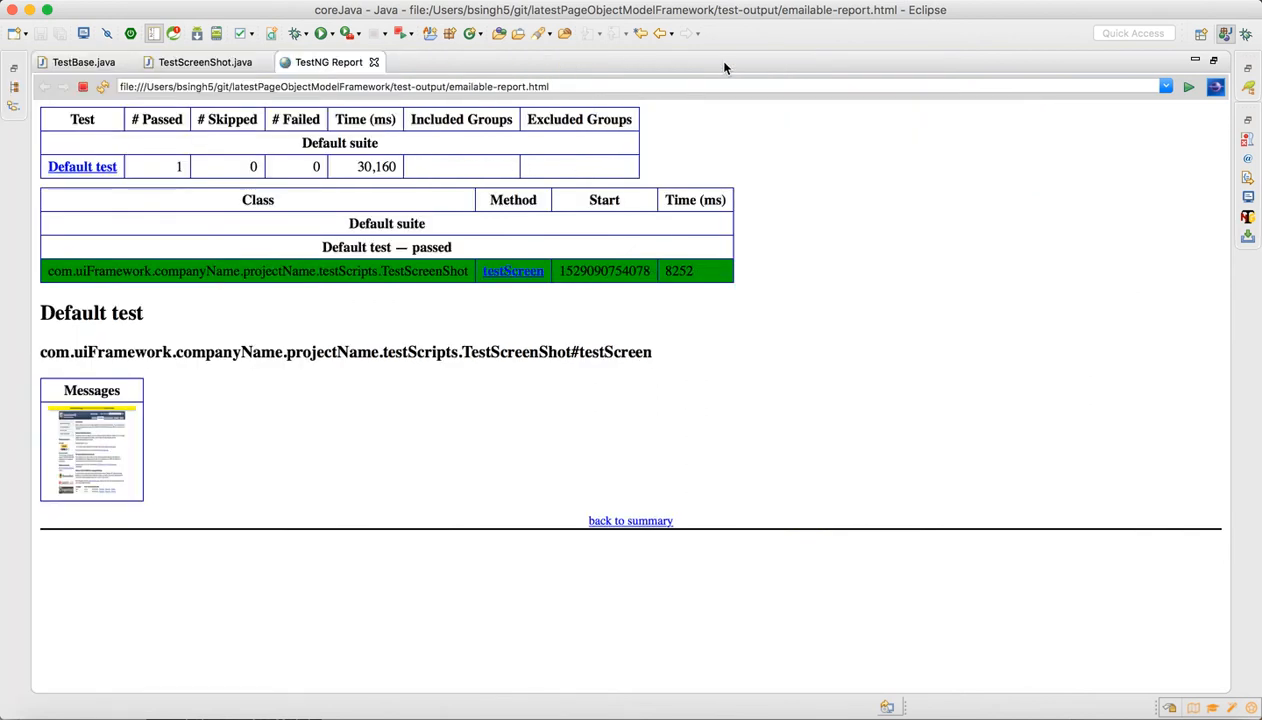
{"action": "mouse_move", "coordinate": [84, 408]}
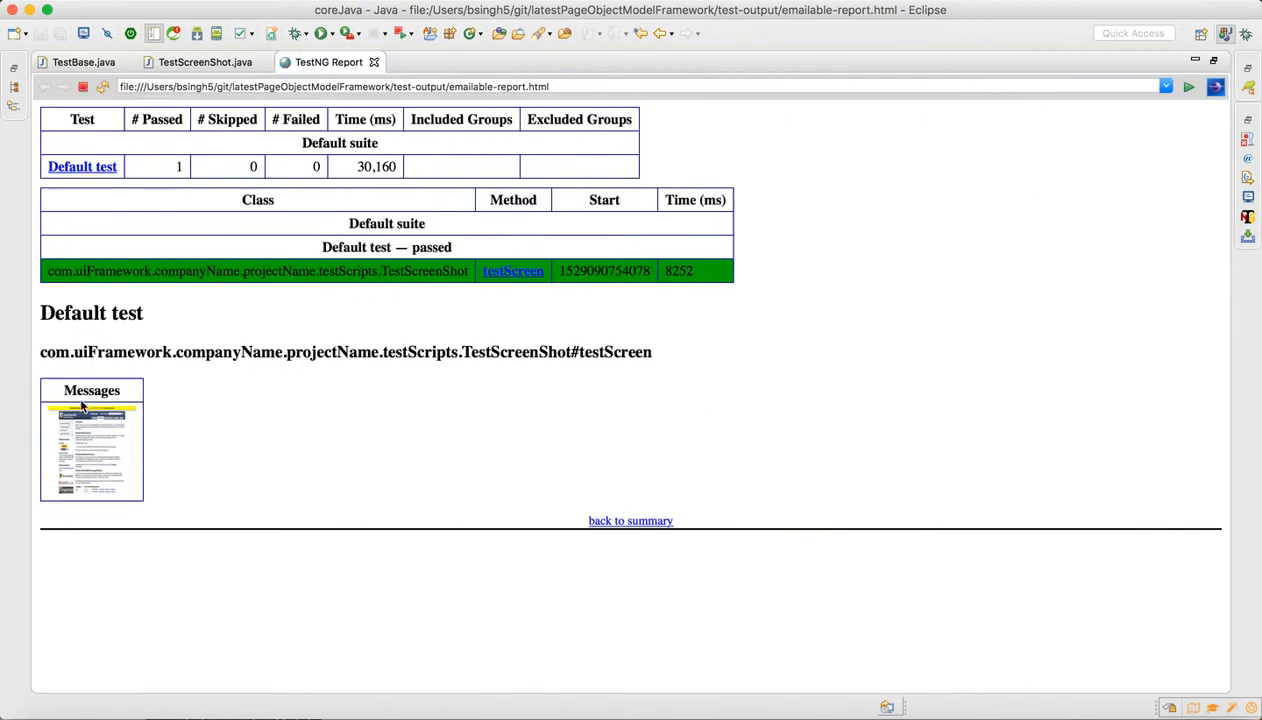
{"action": "mouse_move", "coordinate": [88, 452]}
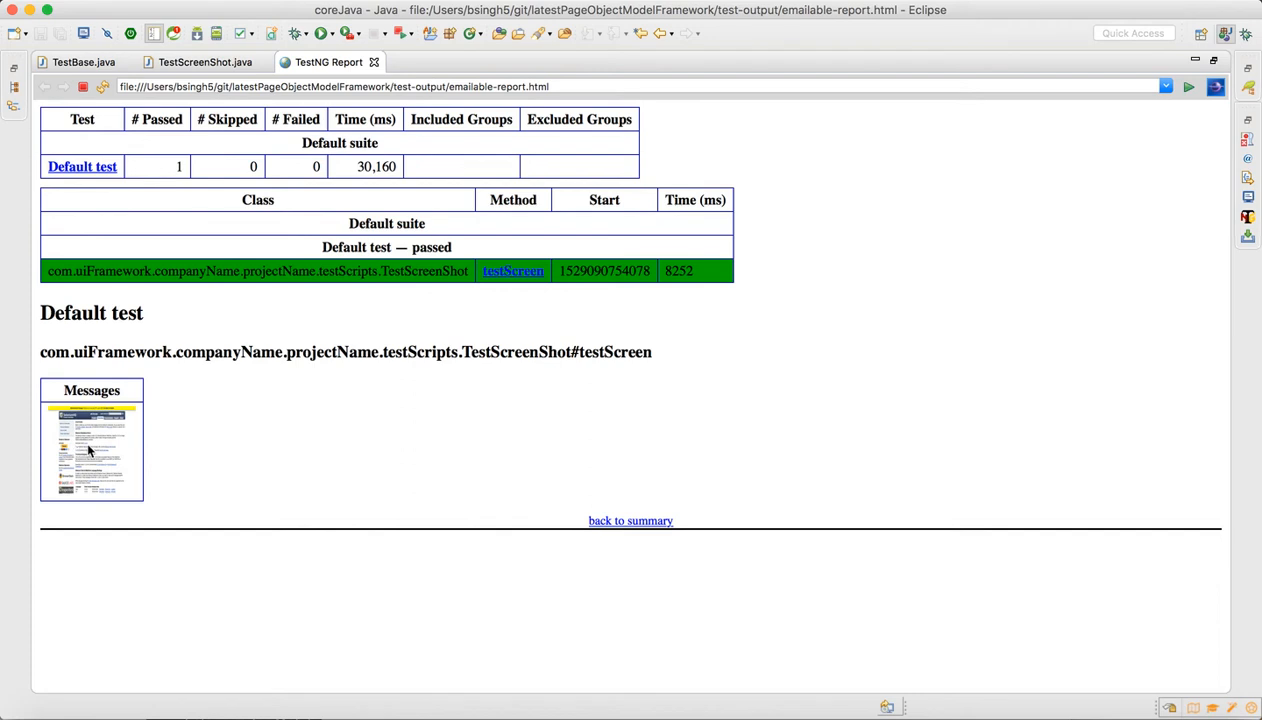
{"action": "mouse_move", "coordinate": [110, 452]}
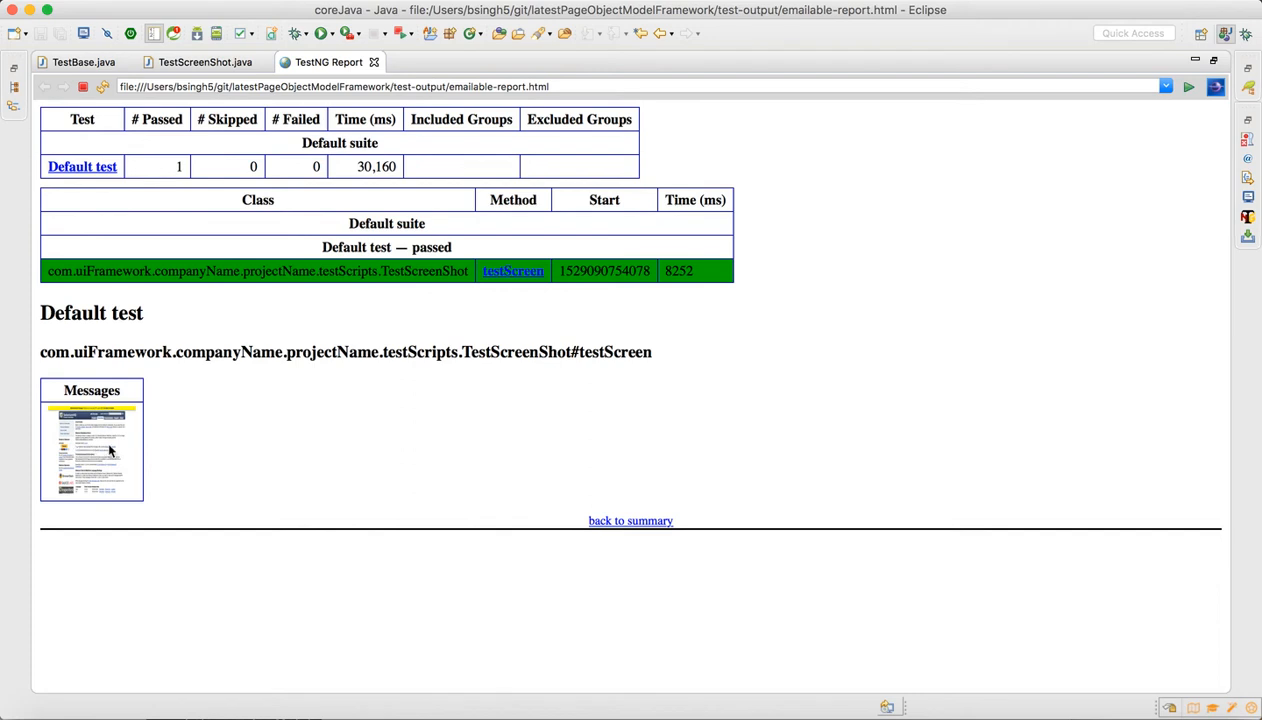
Select the emailable-report.html address in Eclipse's internal browser address bar
{"action": "left_click", "coordinate": [572, 86]}
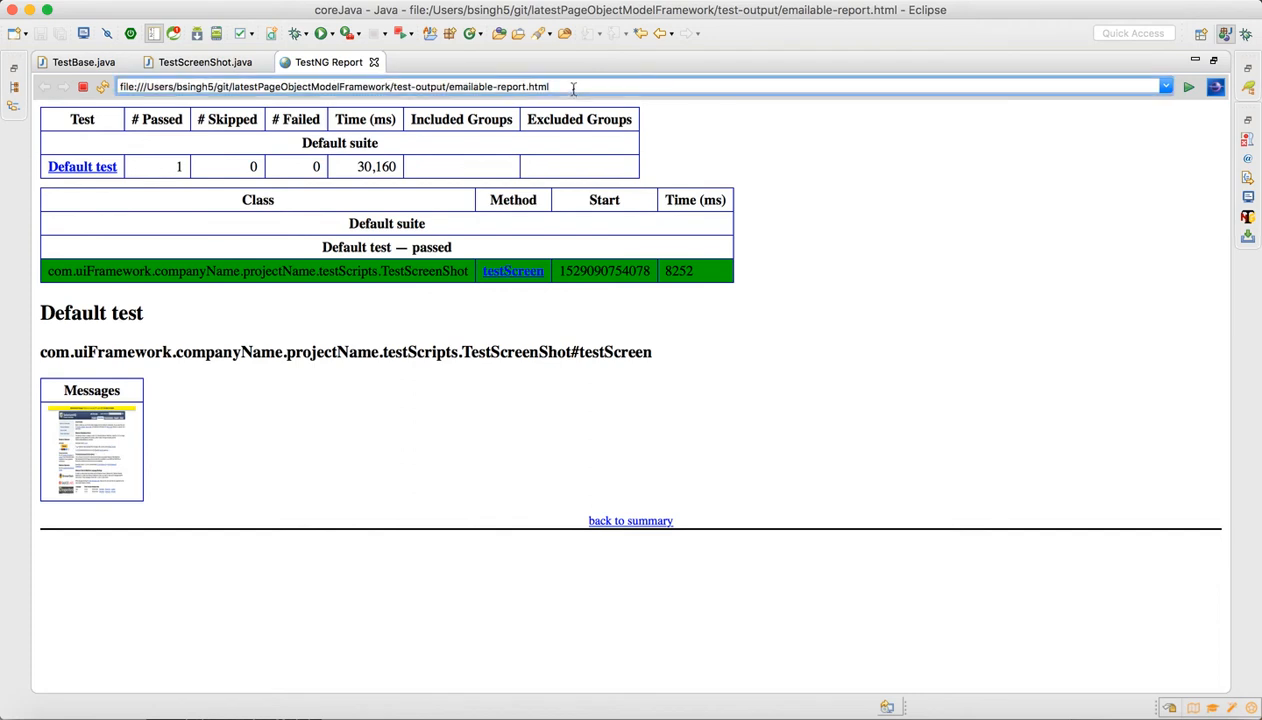
{"action": "left_click", "coordinate": [332, 86]}
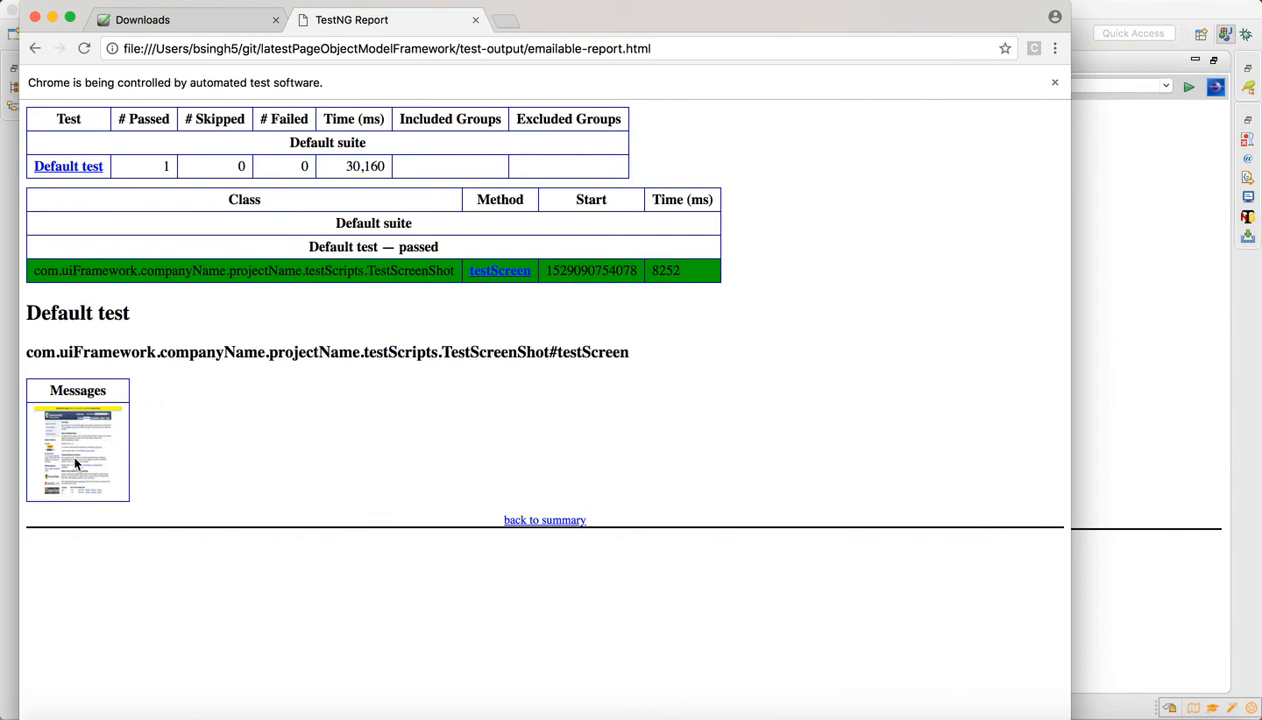
{"action": "mouse_move", "coordinate": [84, 428]}
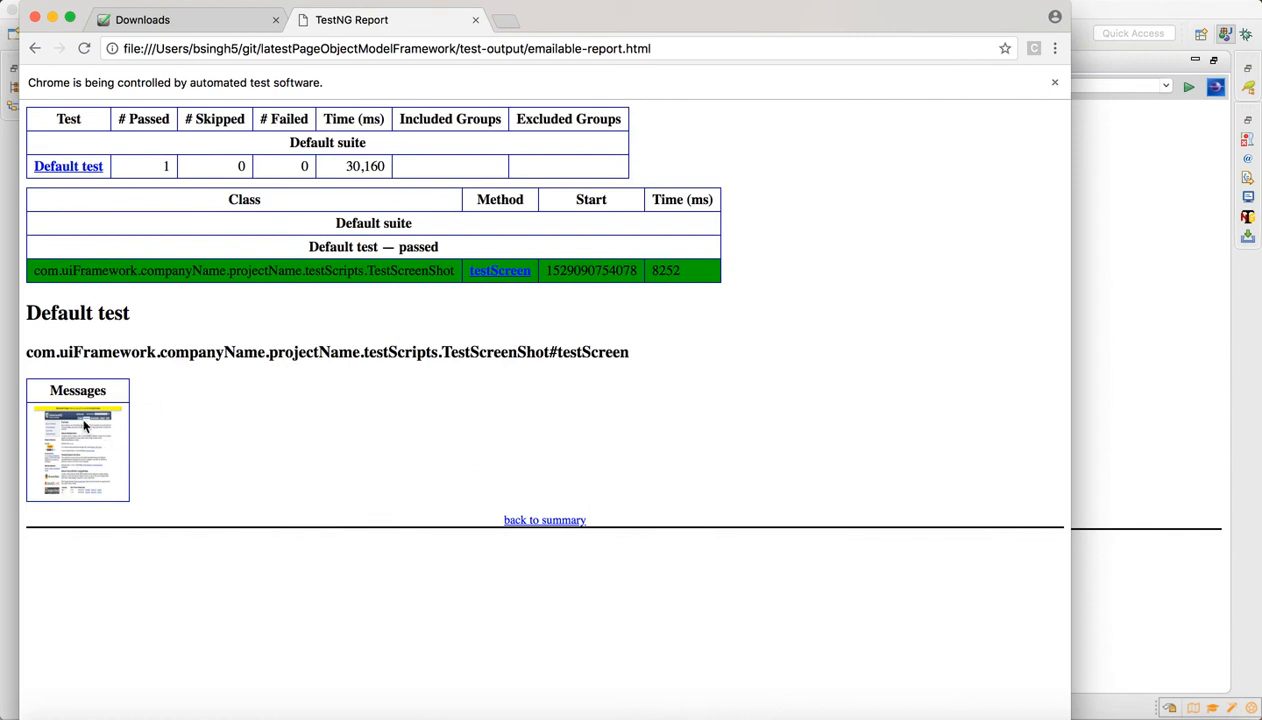
{"action": "mouse_move", "coordinate": [72, 452]}
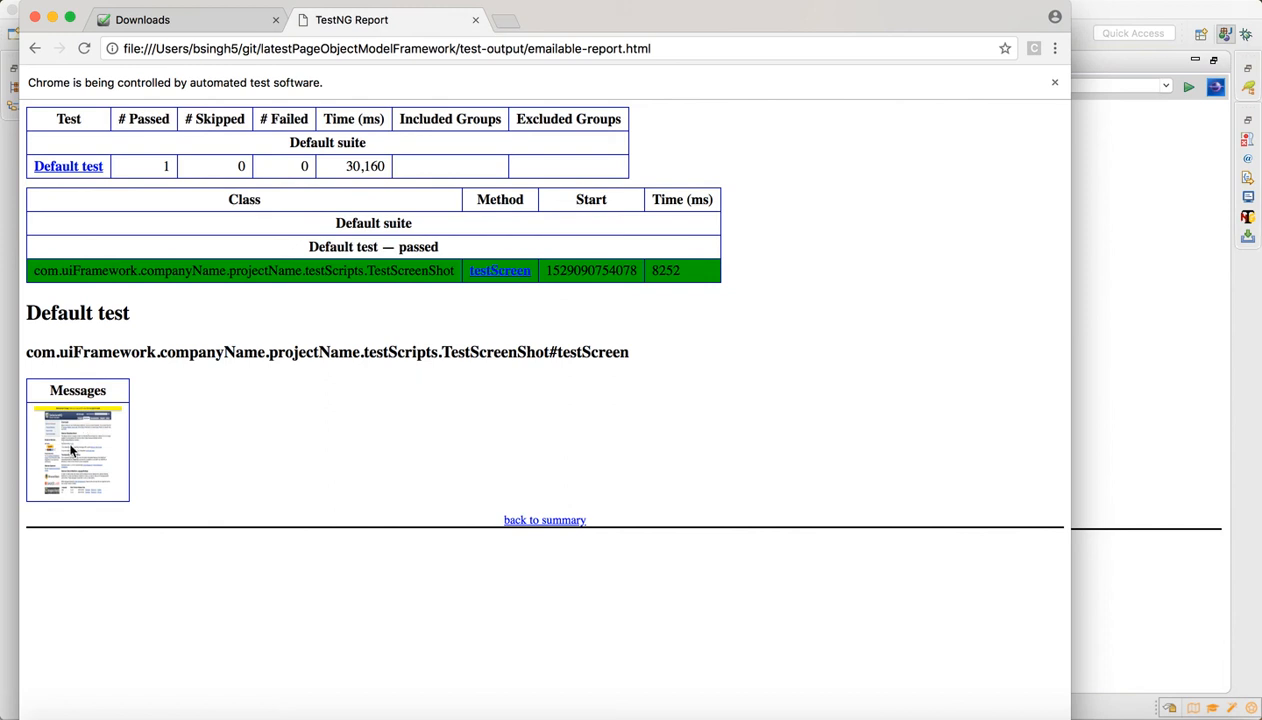
{"action": "mouse_move", "coordinate": [228, 360]}
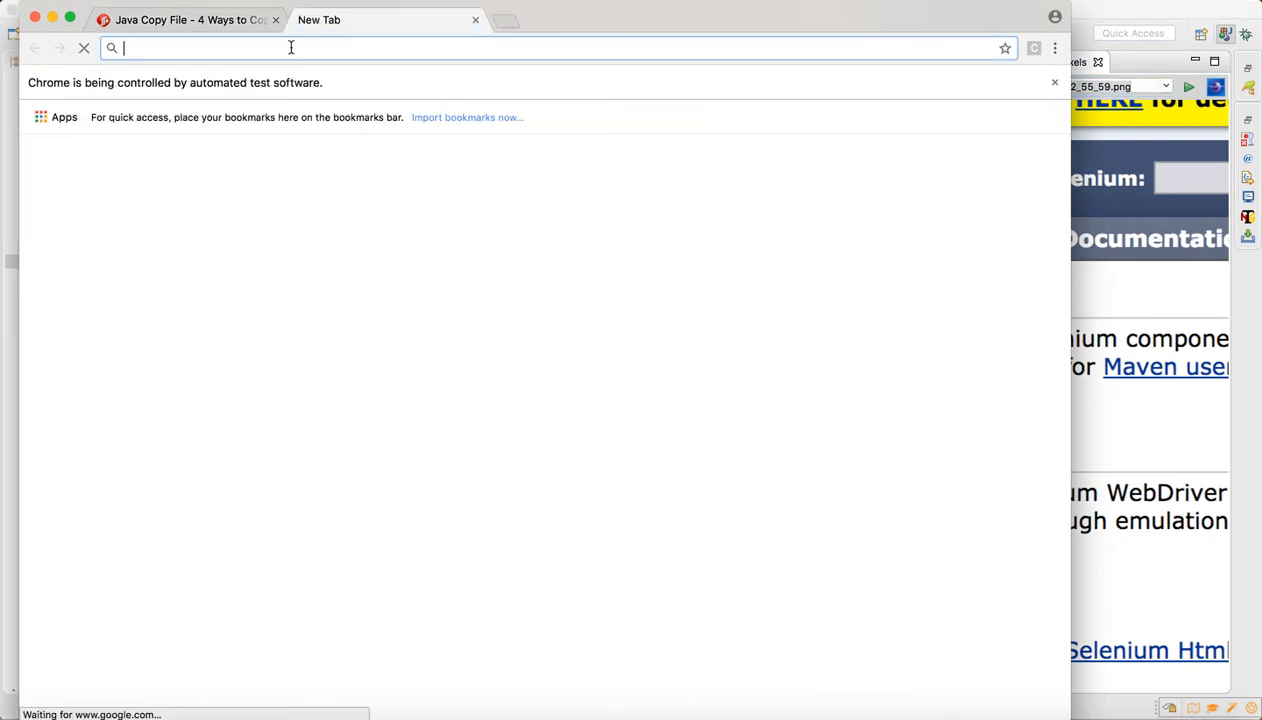
Enter the project's screenShots file:/// path in Chrome, then return to TestBase.java in Eclipse
{"action": "type", "text": "file:///Users/bsingh5/git/latestPageObjectModelFramework/src/main/resources/screenShots/firstScreen_16_06_2018_12_55_59.png"}
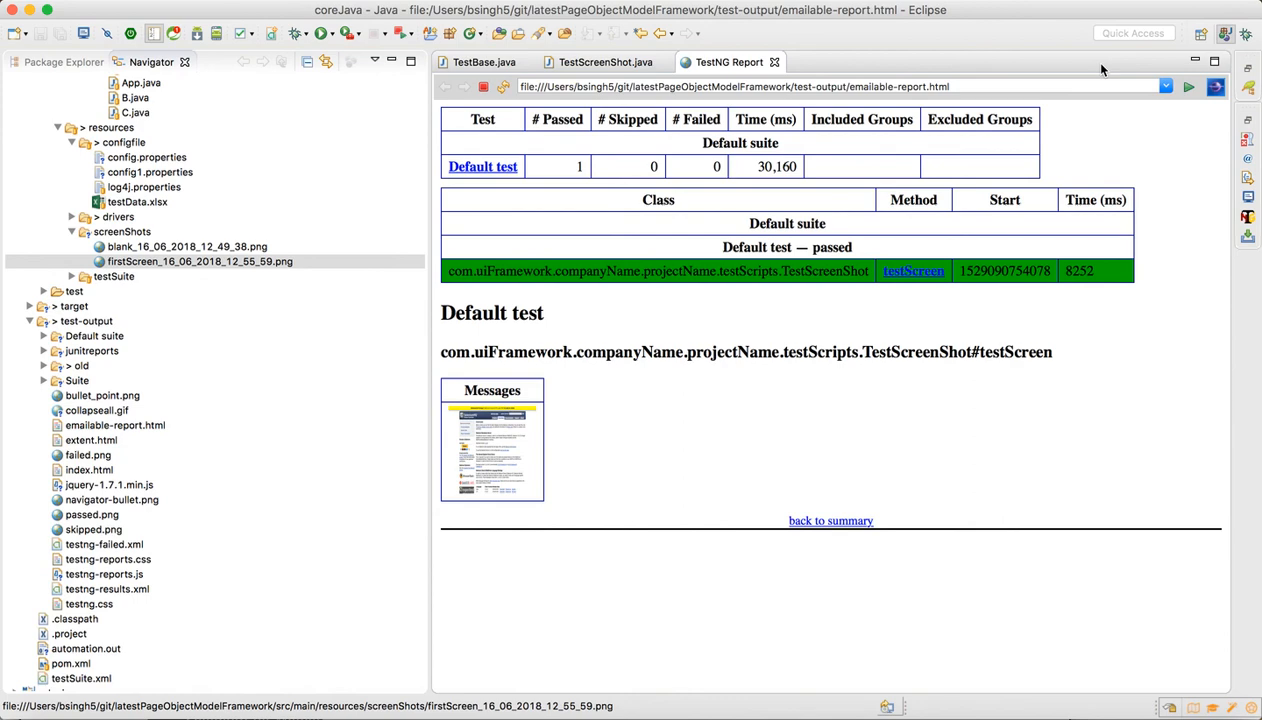
{"action": "left_click", "coordinate": [484, 62]}
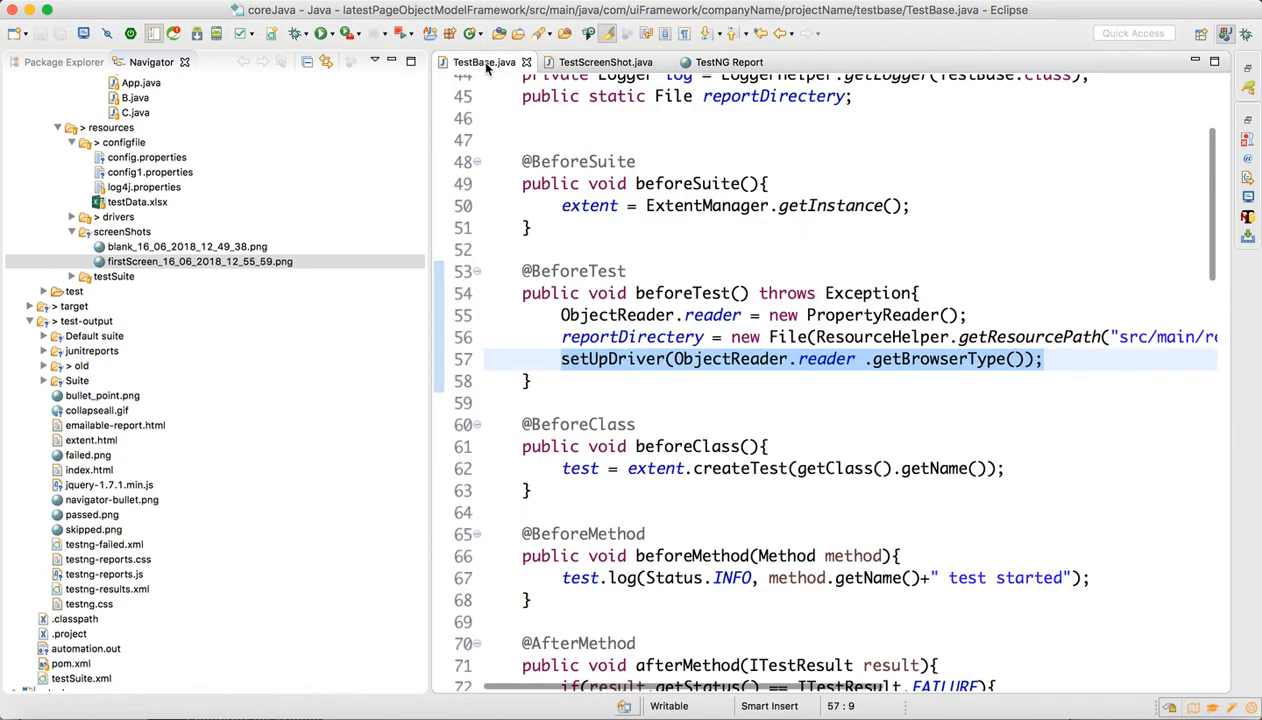